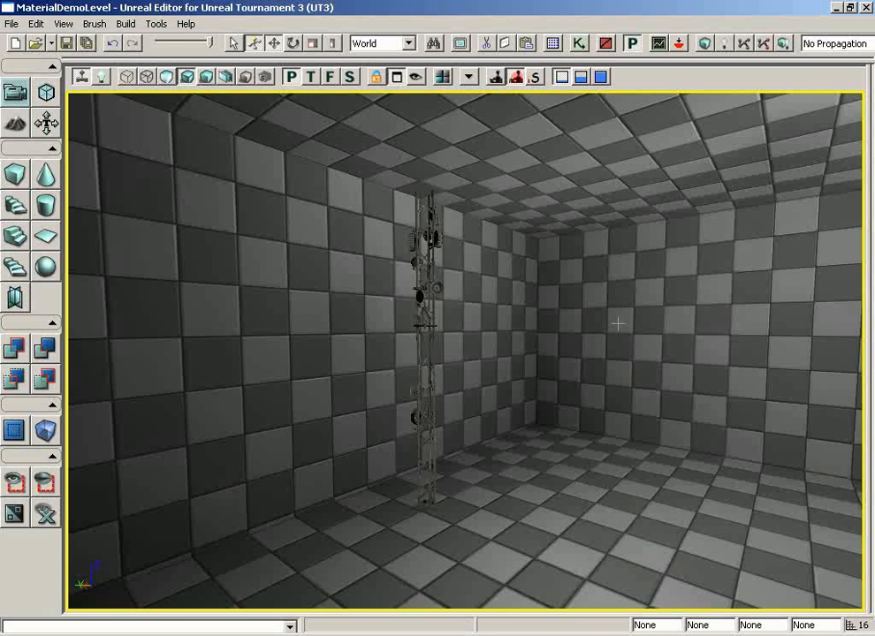
# - Select the checkered room's back wall and open its Surface Properties window
pyautogui.click(698, 327)
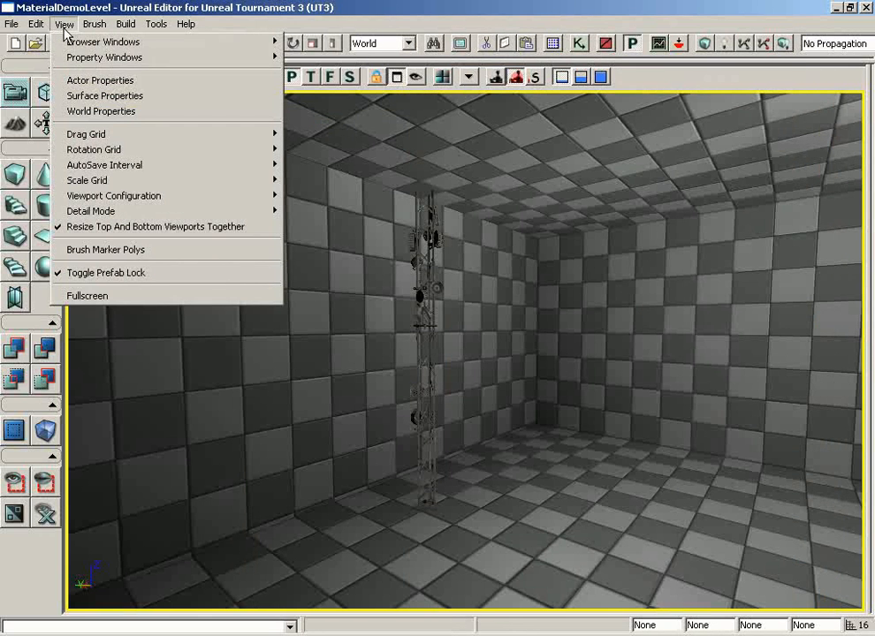
pyautogui.click(104, 95)
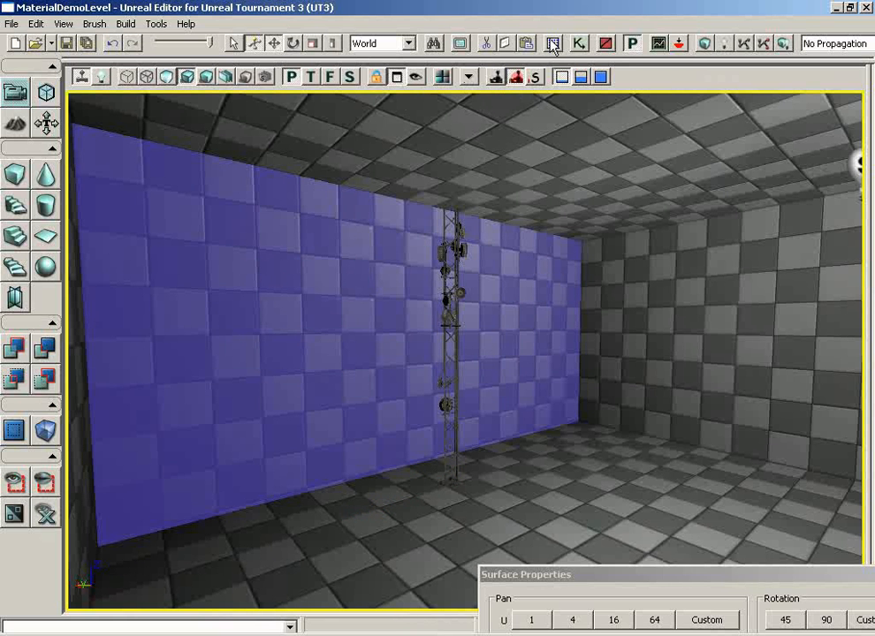
# - Pick M_ASC_Walls_BSP_PlasterA05 from the ASC_Walls package in the Generic Browser, then close it
pyautogui.click(550, 42)
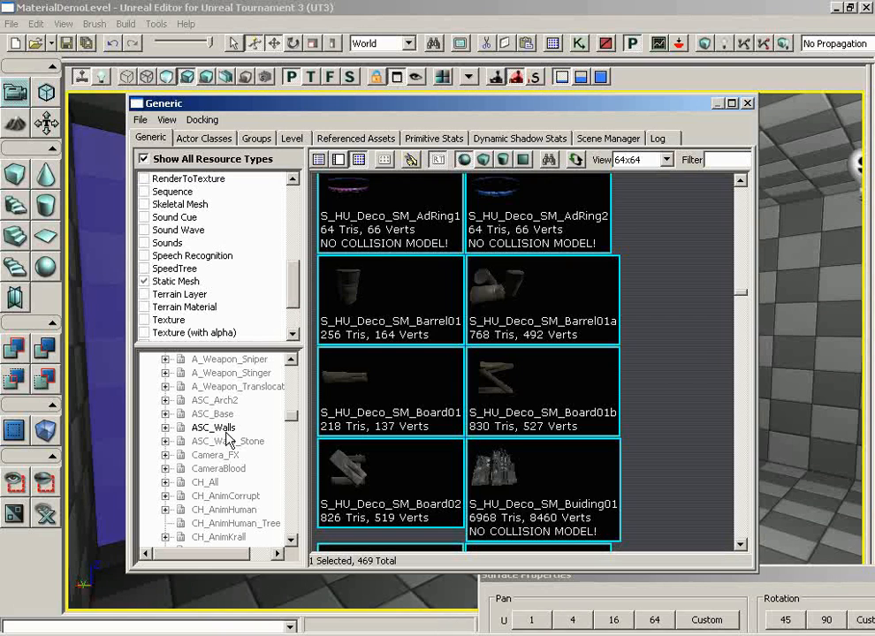
pyautogui.click(213, 427)
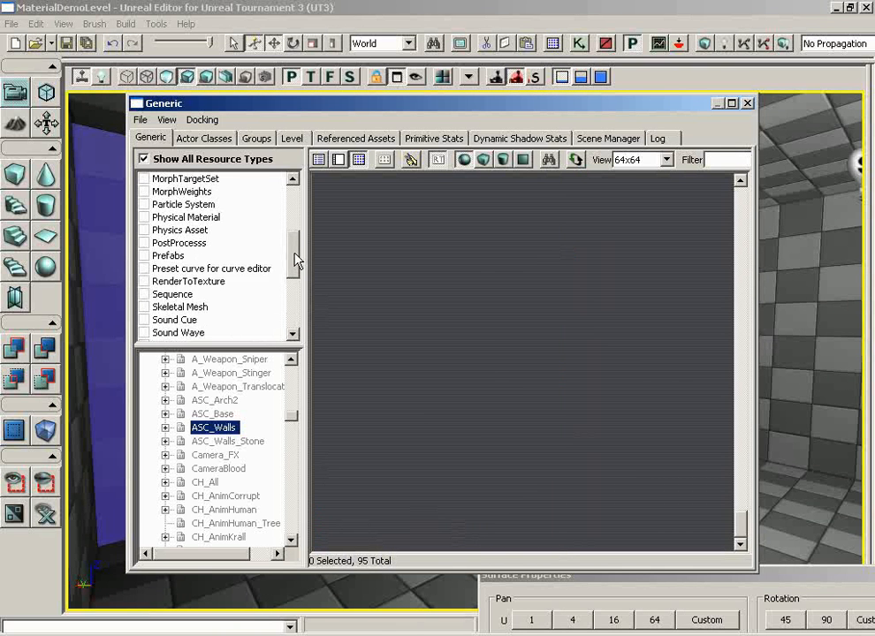
pyautogui.click(213, 426)
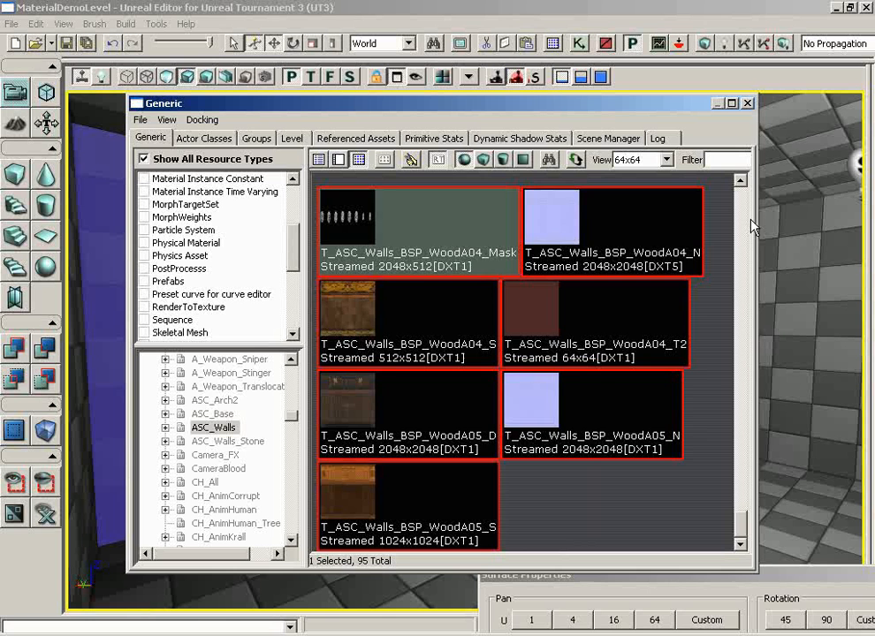
pyautogui.scroll(-3)
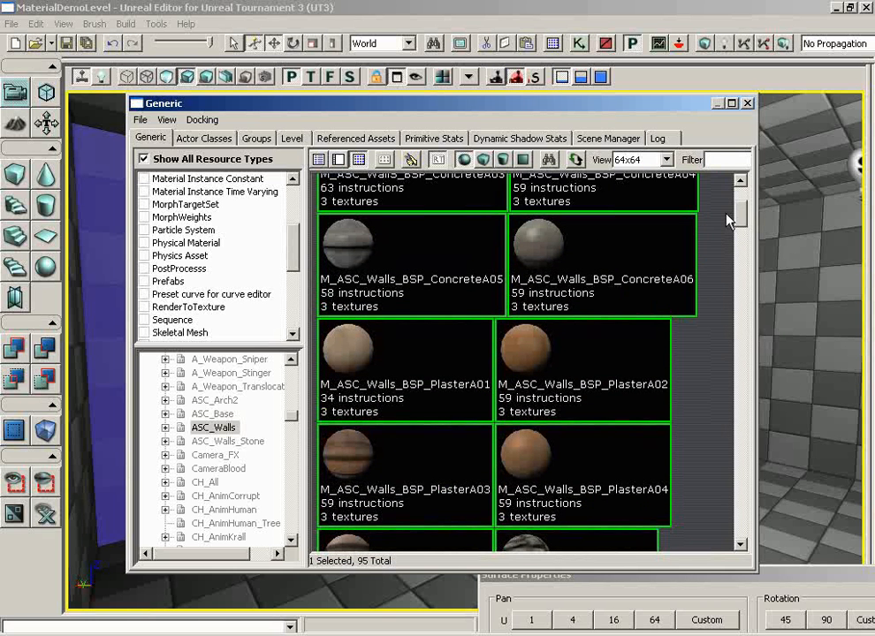
pyautogui.scroll(-3)
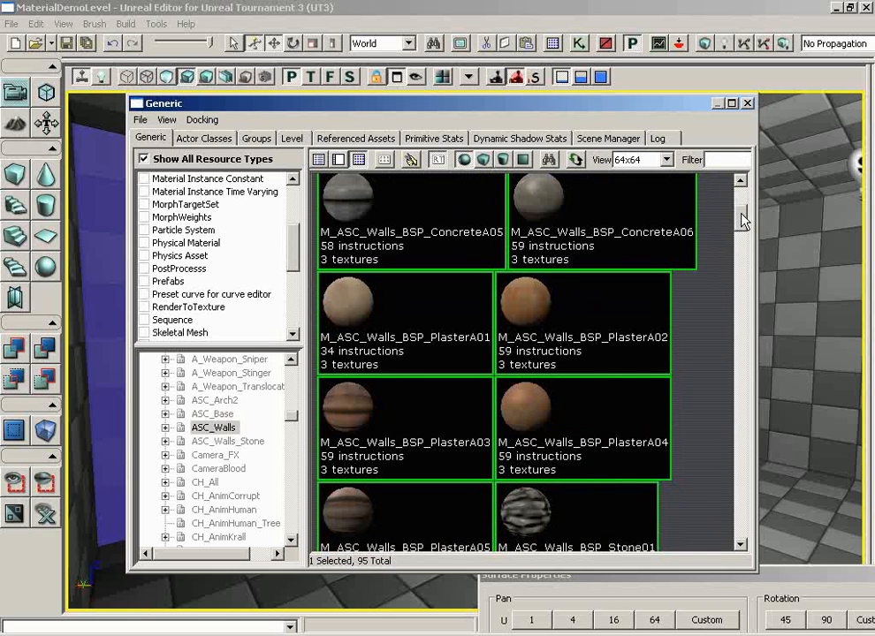
pyautogui.scroll(-3)
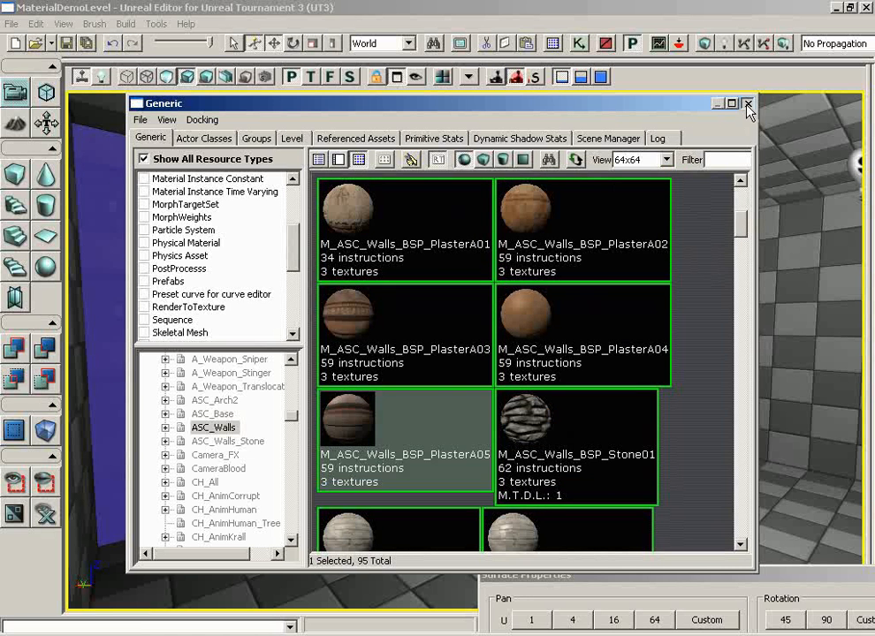
pyautogui.click(748, 104)
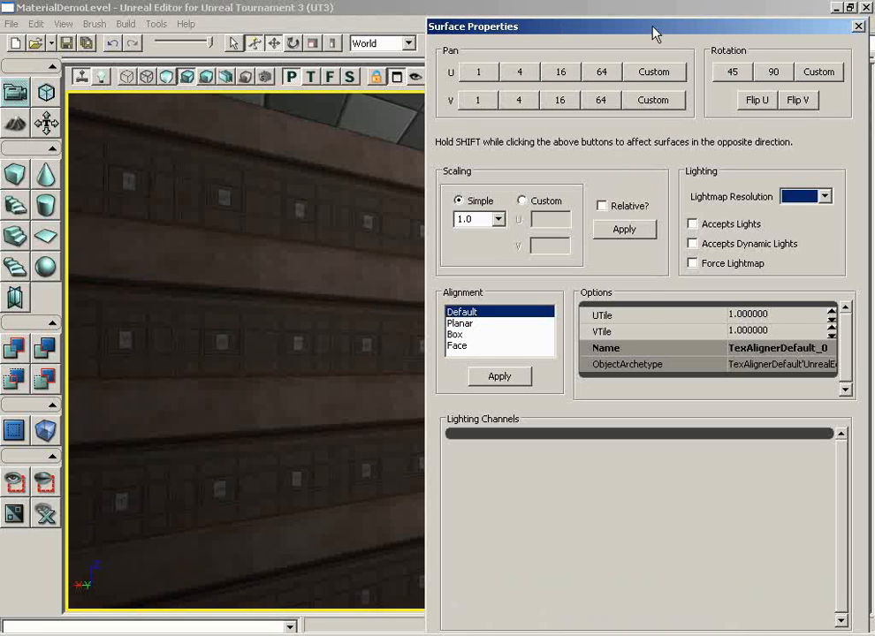
# - Move the Surface Properties window to the right side of the screen
pyautogui.moveTo(649, 34); pyautogui.dragTo(707, 38)
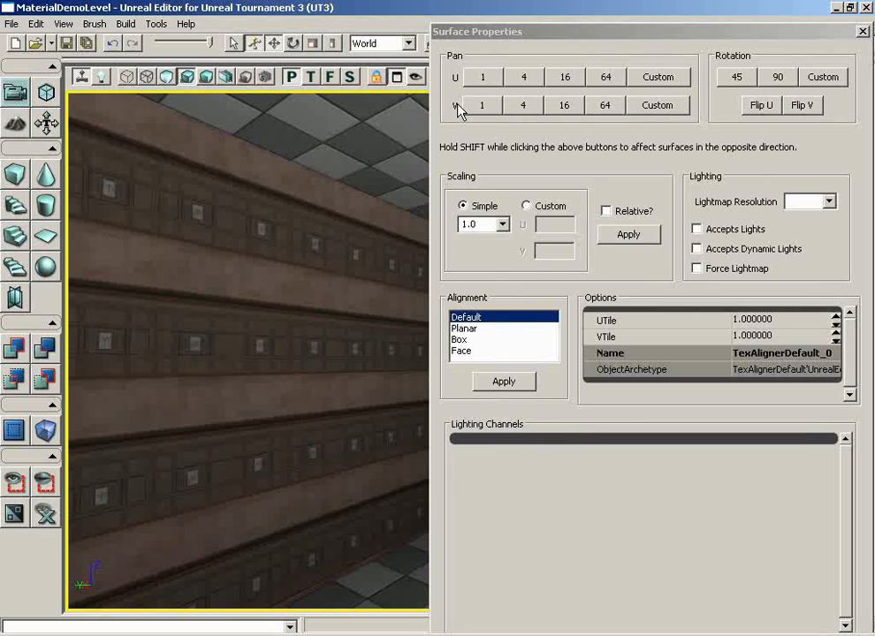
# - Select the plaster wall and pan its texture sideways by 1 unit six times
pyautogui.click(482, 76)
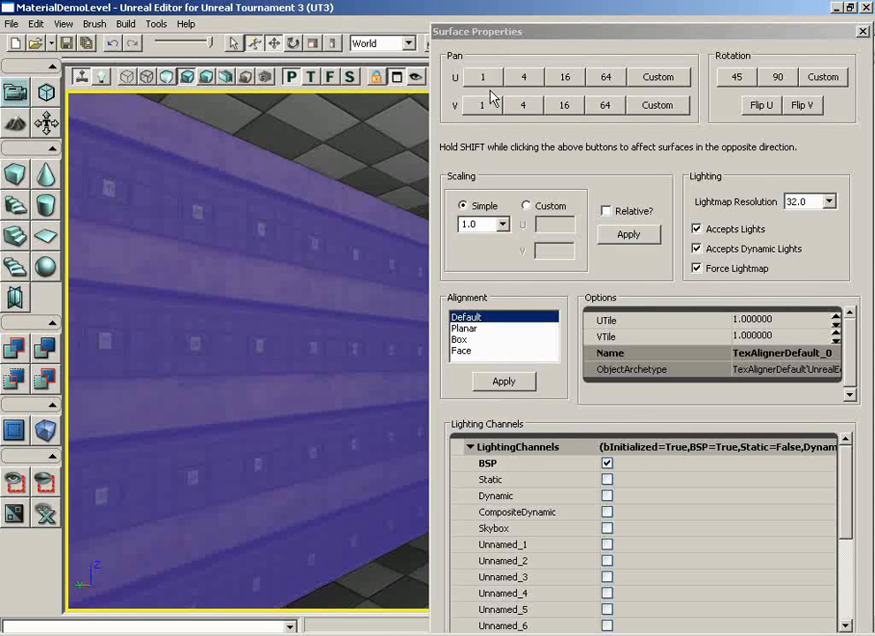
pyautogui.click(486, 76)
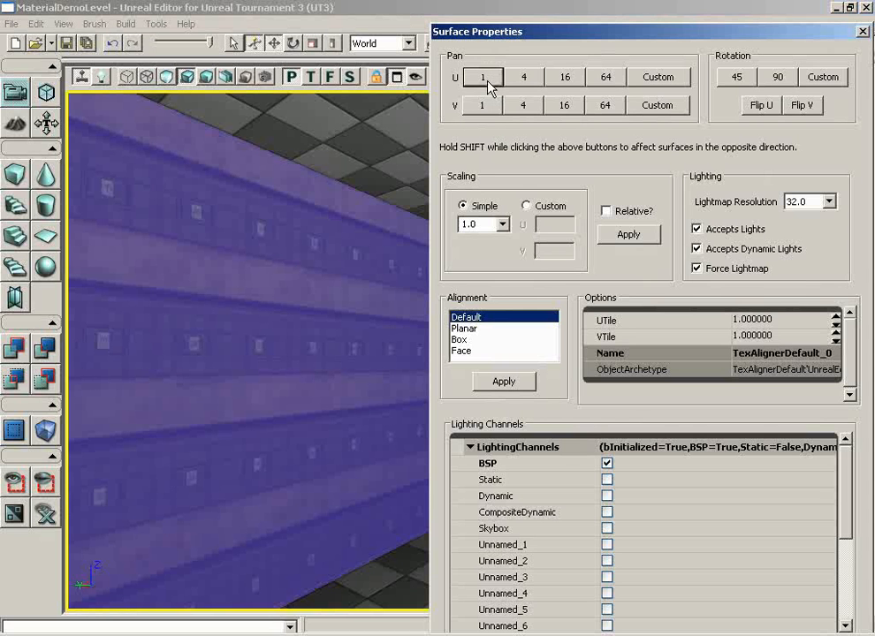
pyautogui.click(482, 77)
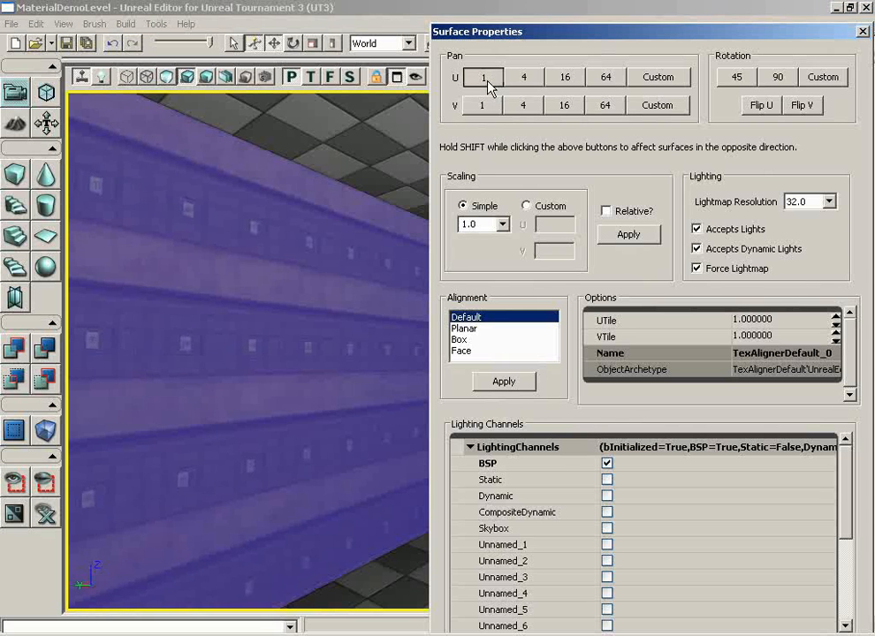
pyautogui.click(482, 77)
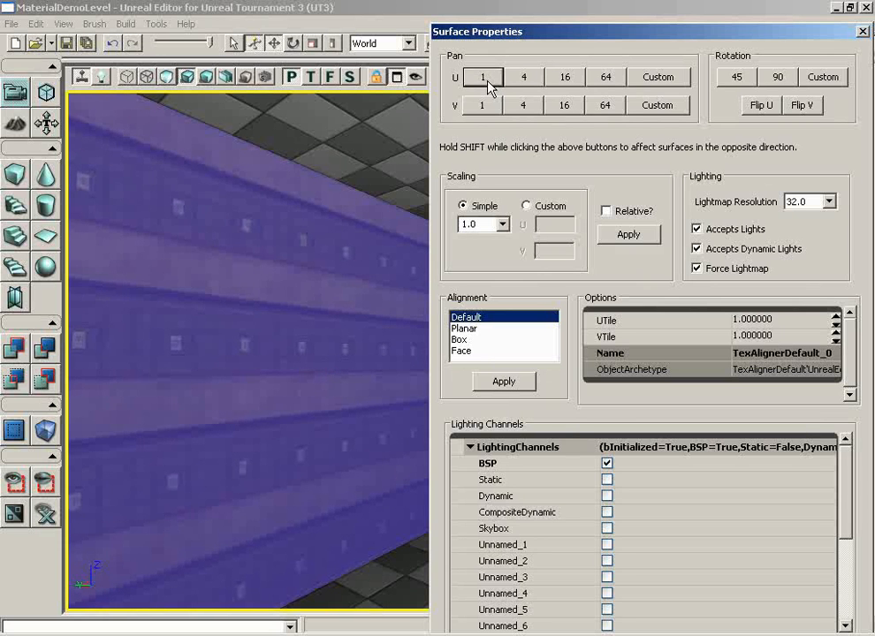
pyautogui.click(480, 77)
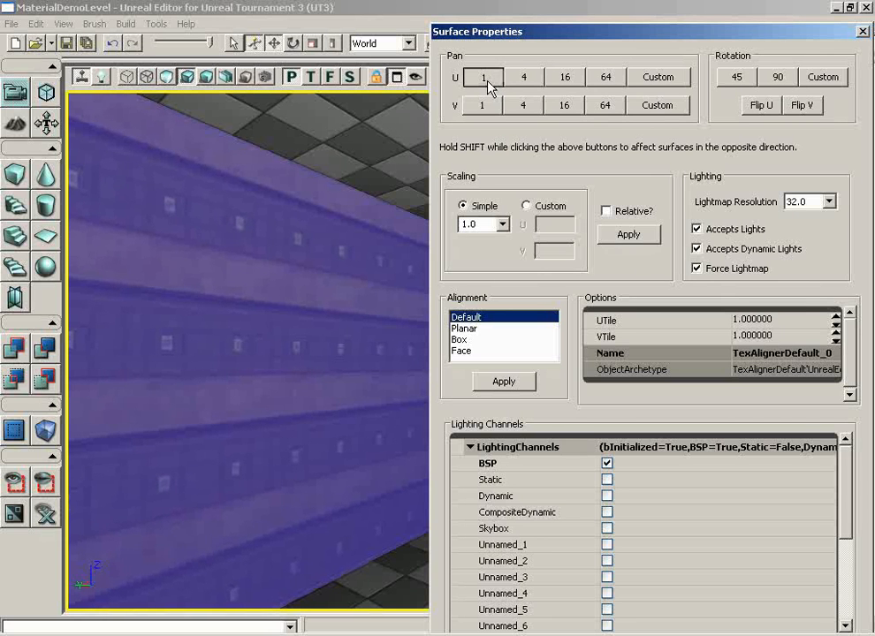
pyautogui.click(481, 77)
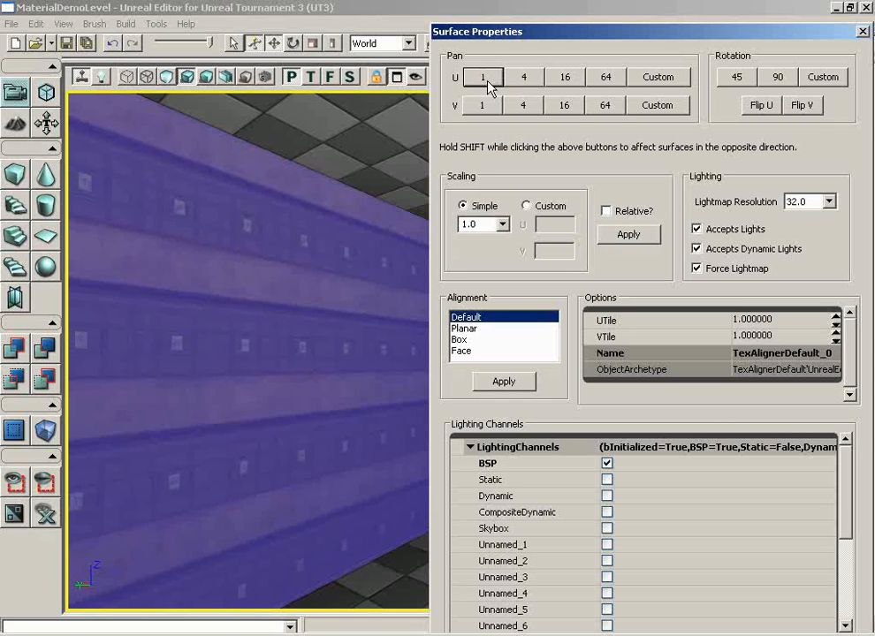
pyautogui.click(479, 77)
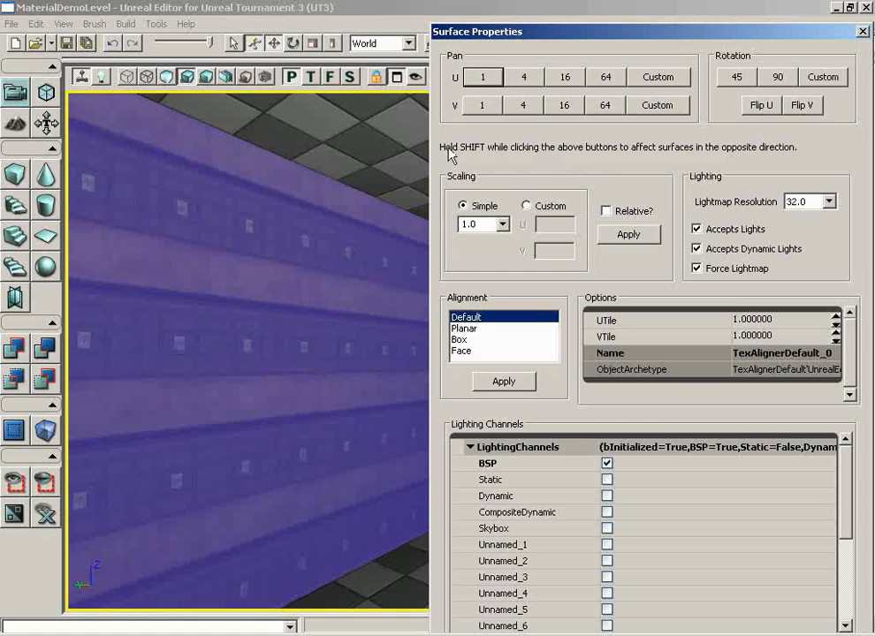
pyautogui.moveTo(636, 157)
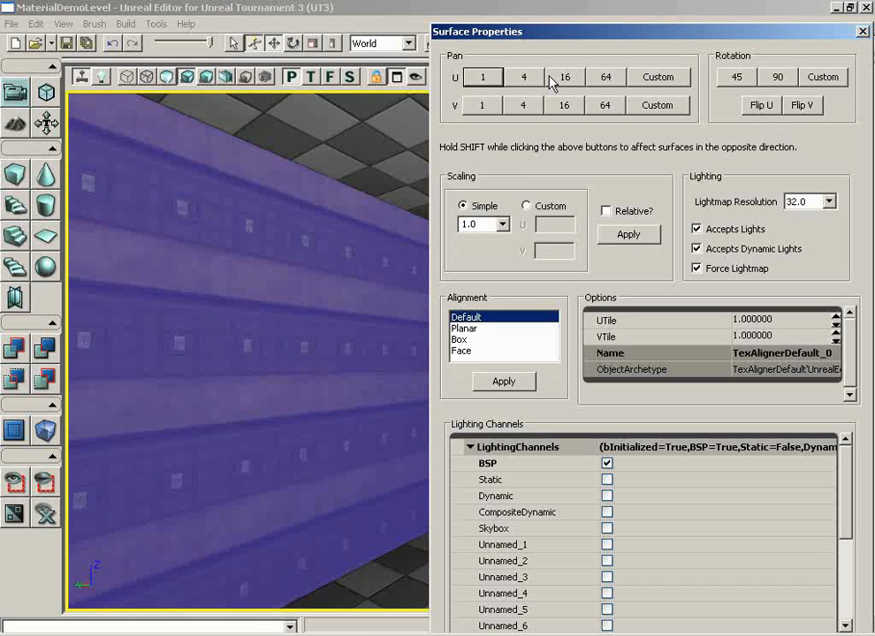
pyautogui.moveTo(462, 157)
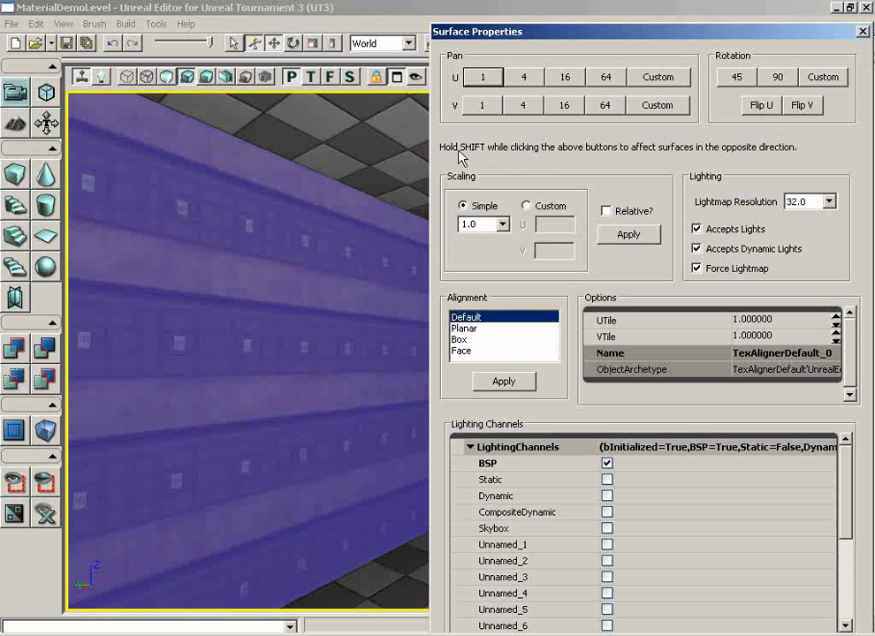
# - Pan the wall texture further sideways in larger 4, 16 and 64-unit steps
pyautogui.click(524, 77)
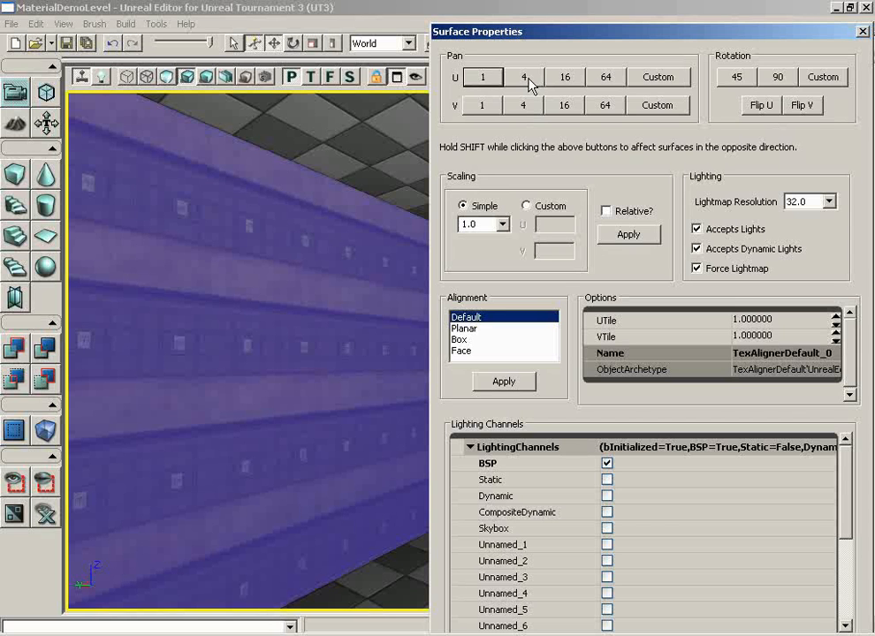
pyautogui.click(521, 77)
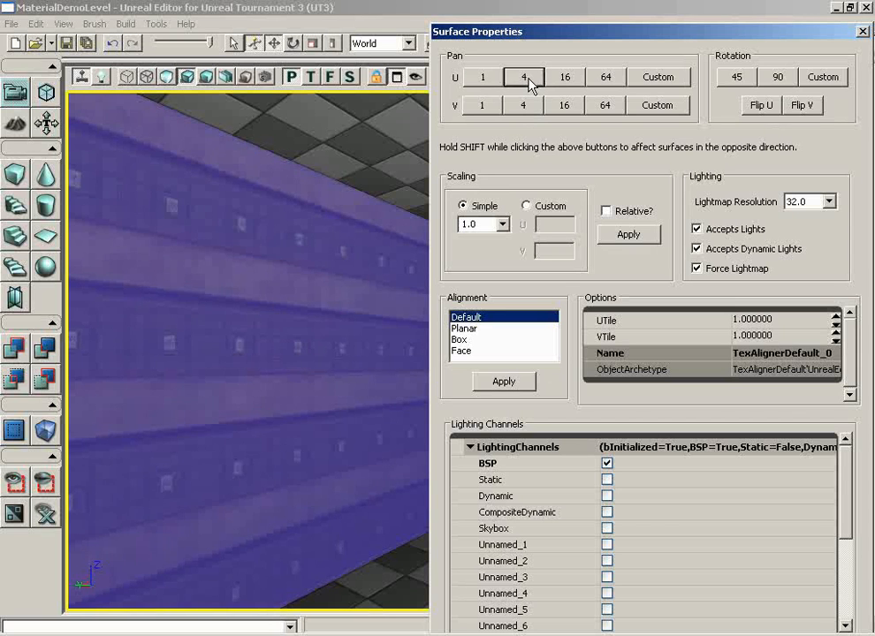
pyautogui.click(565, 78)
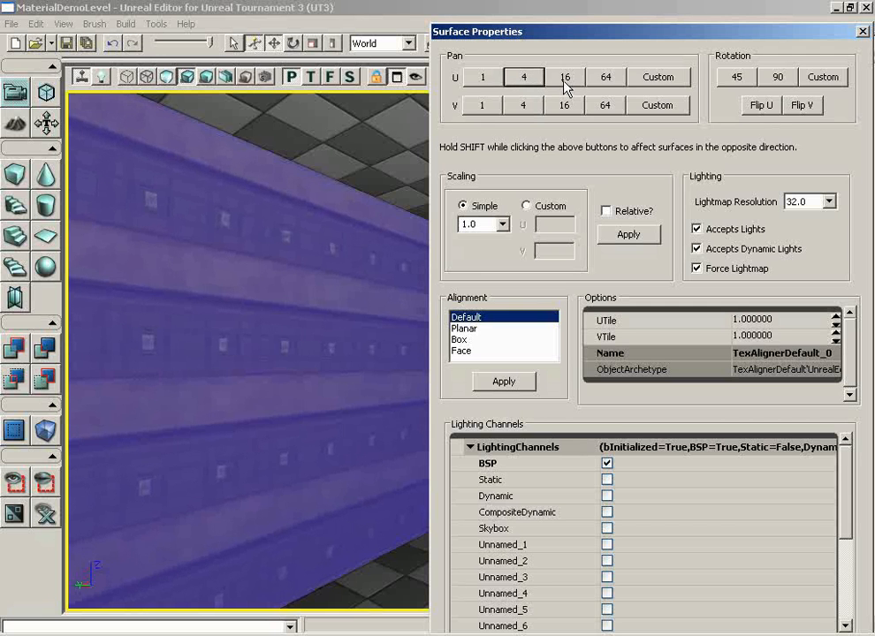
pyautogui.click(562, 78)
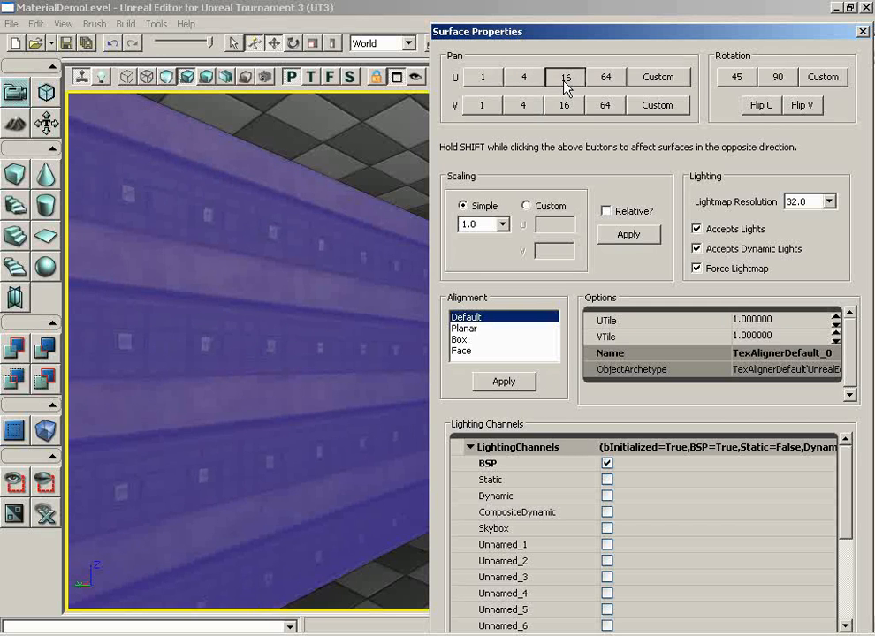
pyautogui.click(603, 77)
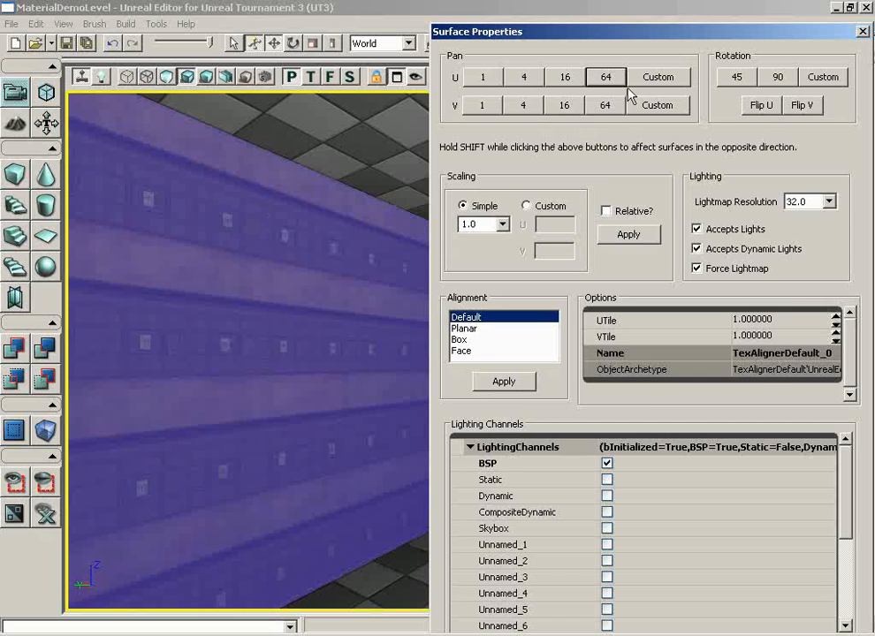
# - Pan the wall texture horizontally by a custom amount of 32 units
pyautogui.click(657, 77)
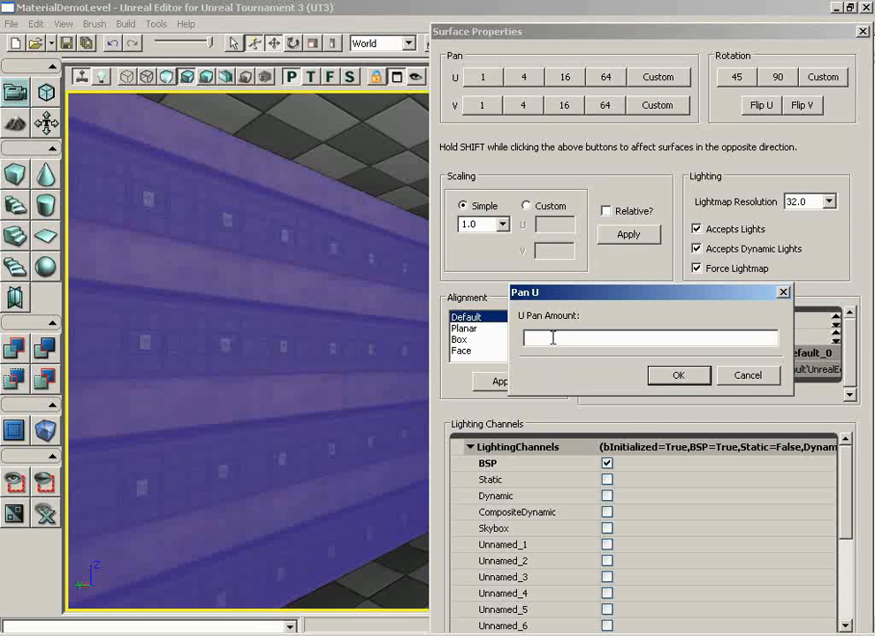
pyautogui.write('32')
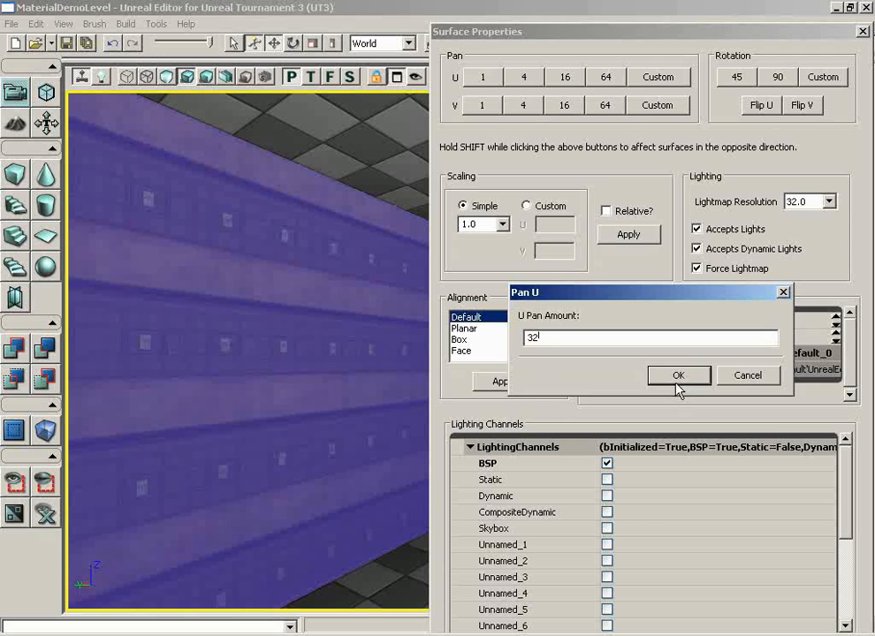
pyautogui.click(679, 375)
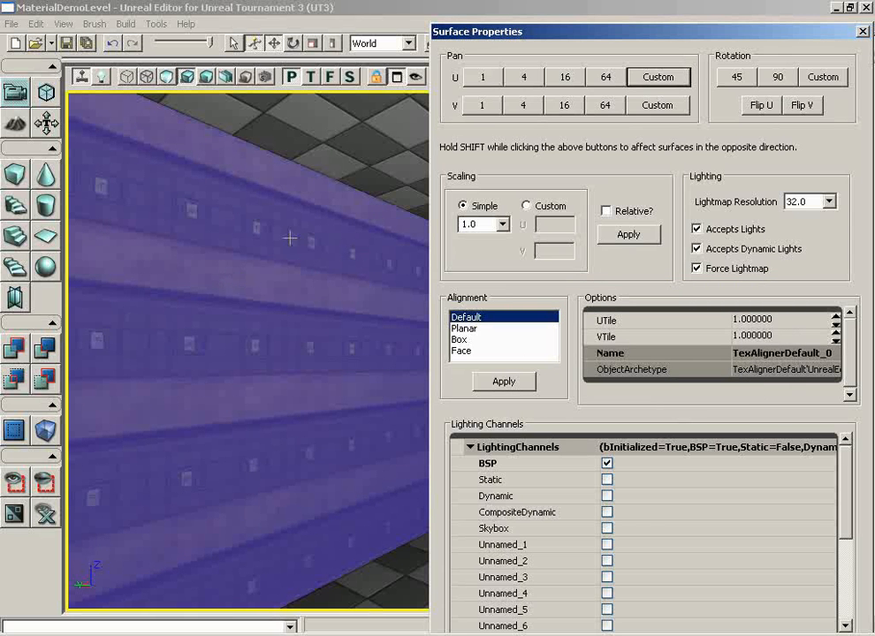
# - Pan the wall texture vertically by 1 unit four times, then by 4 units three times
pyautogui.click(481, 105)
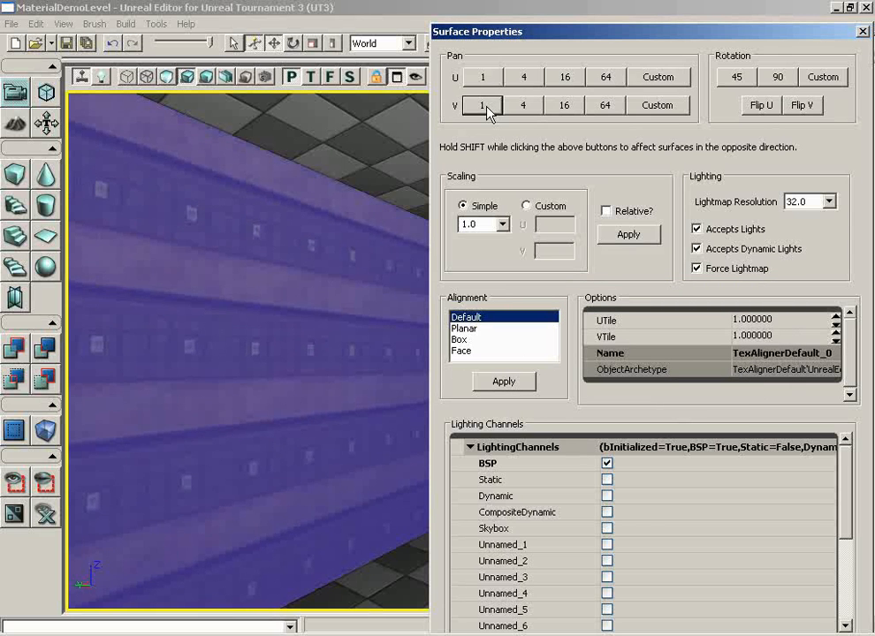
pyautogui.click(483, 105)
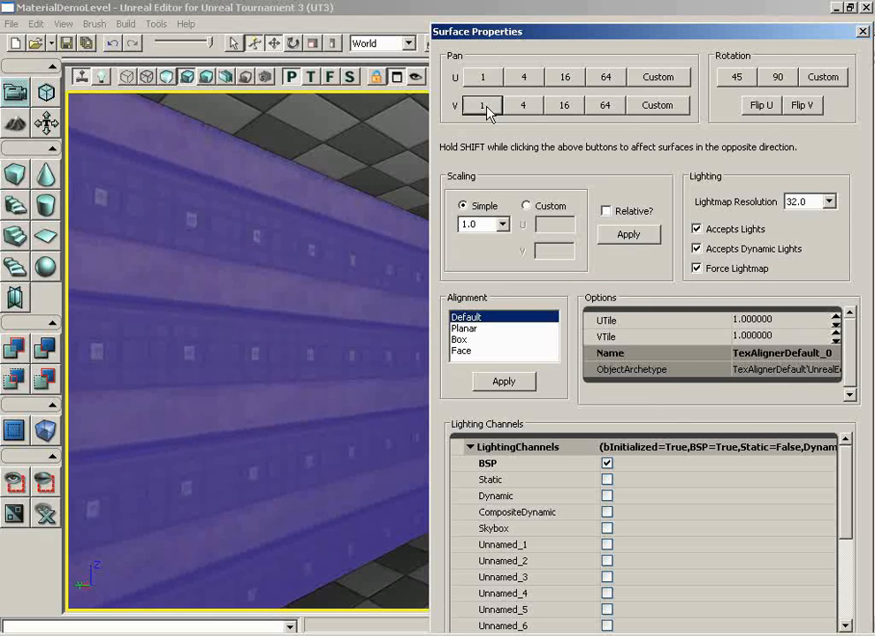
pyautogui.click(483, 105)
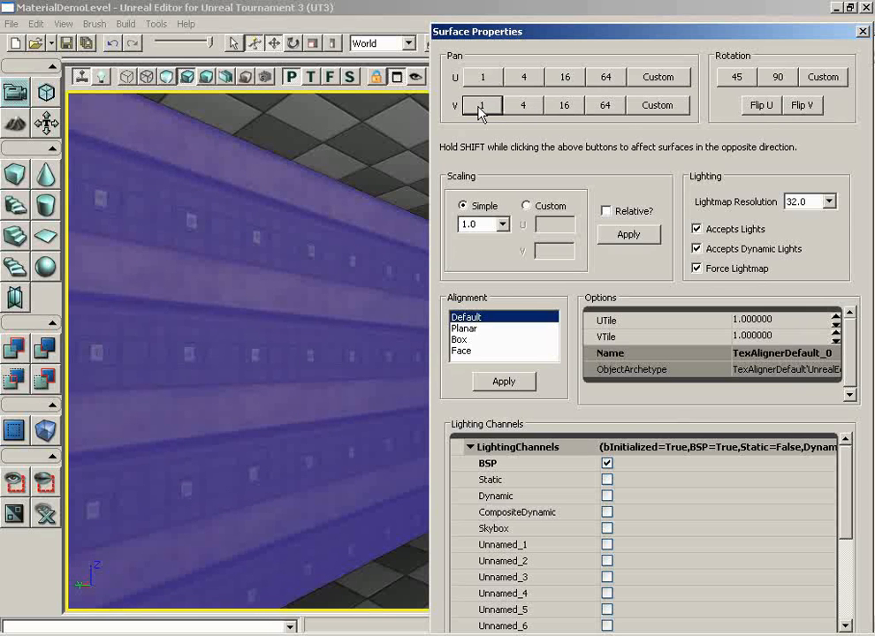
pyautogui.click(481, 105)
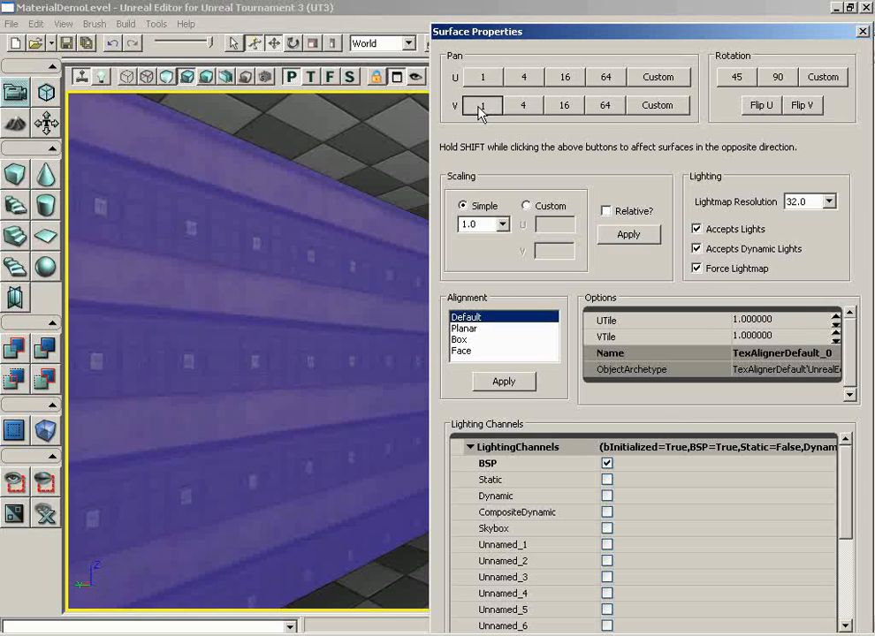
pyautogui.click(523, 105)
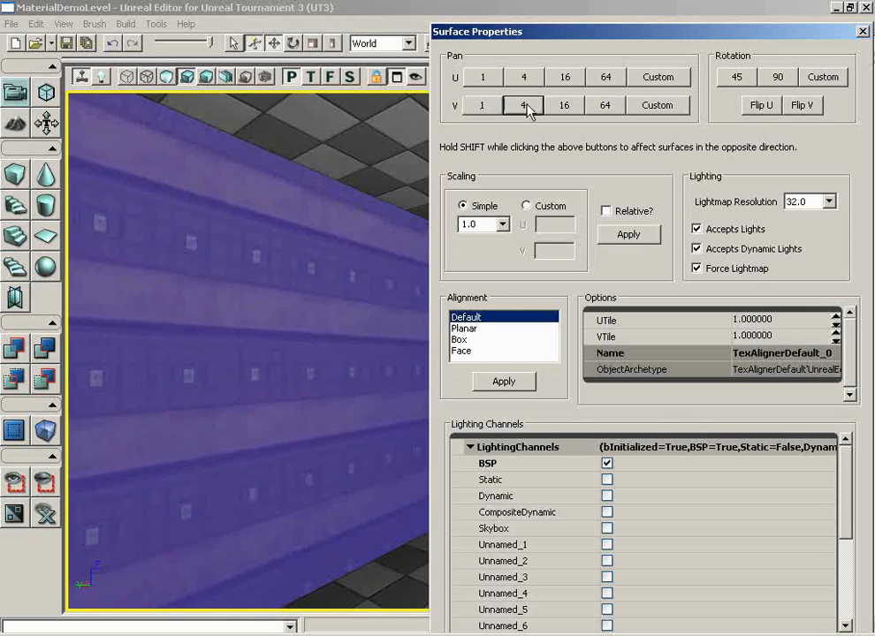
pyautogui.click(522, 106)
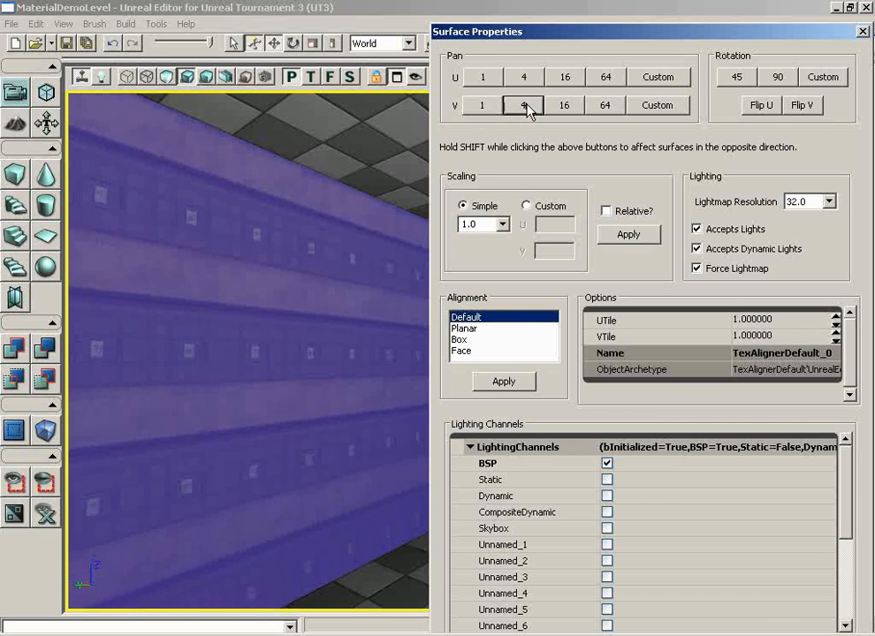
pyautogui.click(523, 105)
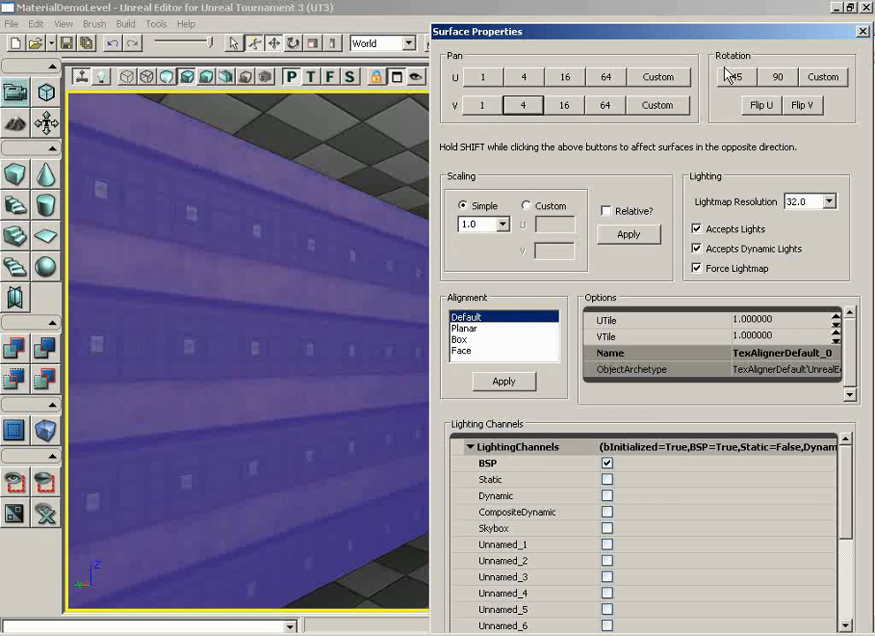
pyautogui.click(743, 79)
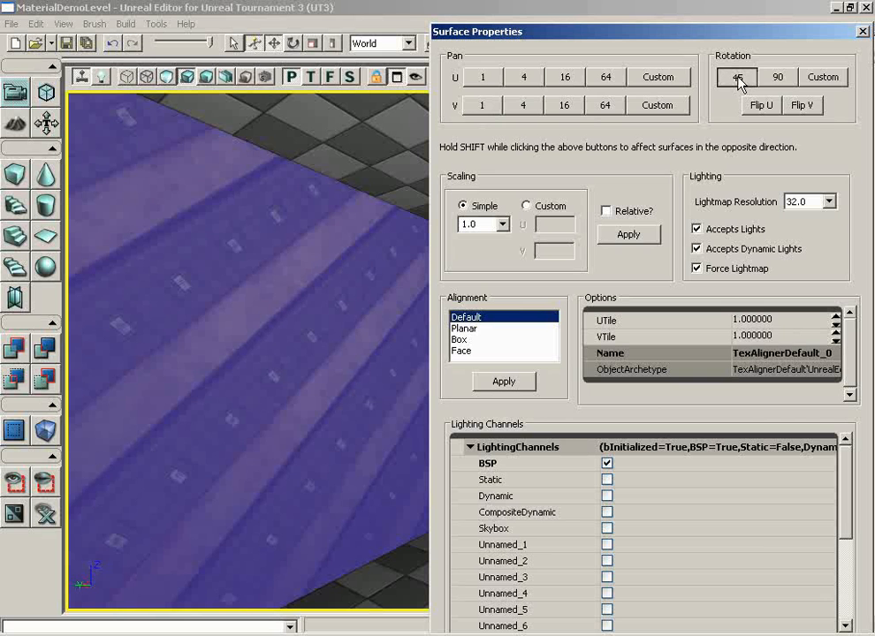
pyautogui.click(738, 77)
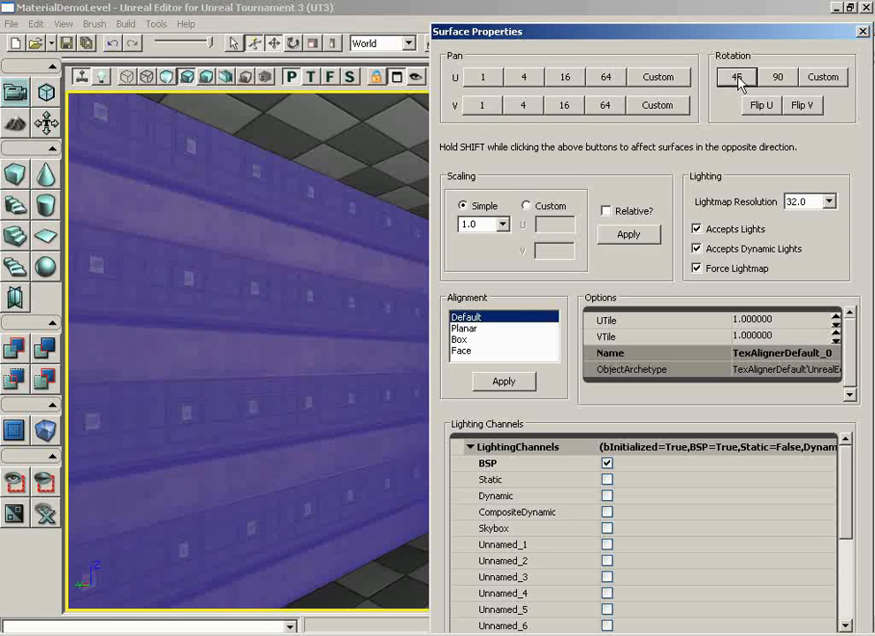
pyautogui.click(740, 76)
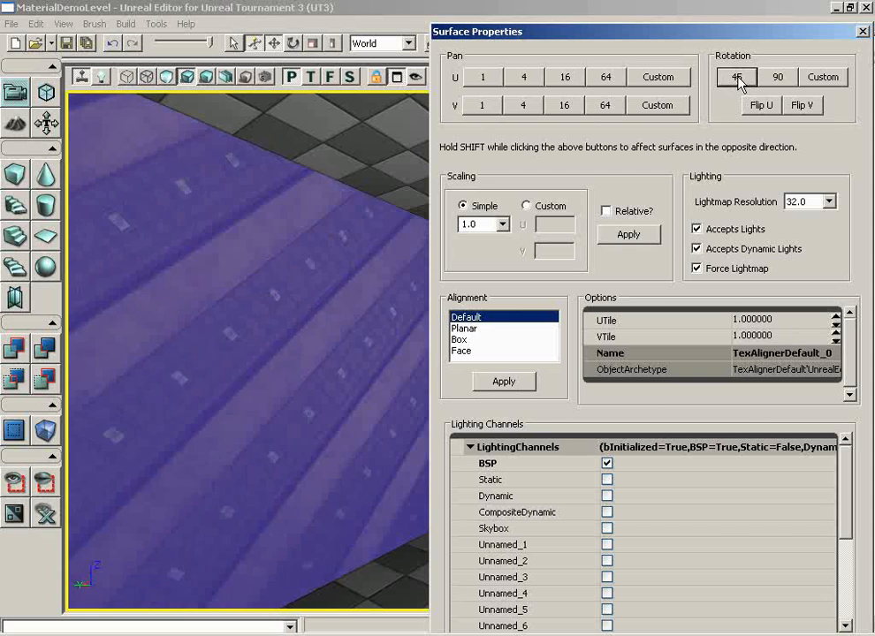
pyautogui.click(742, 77)
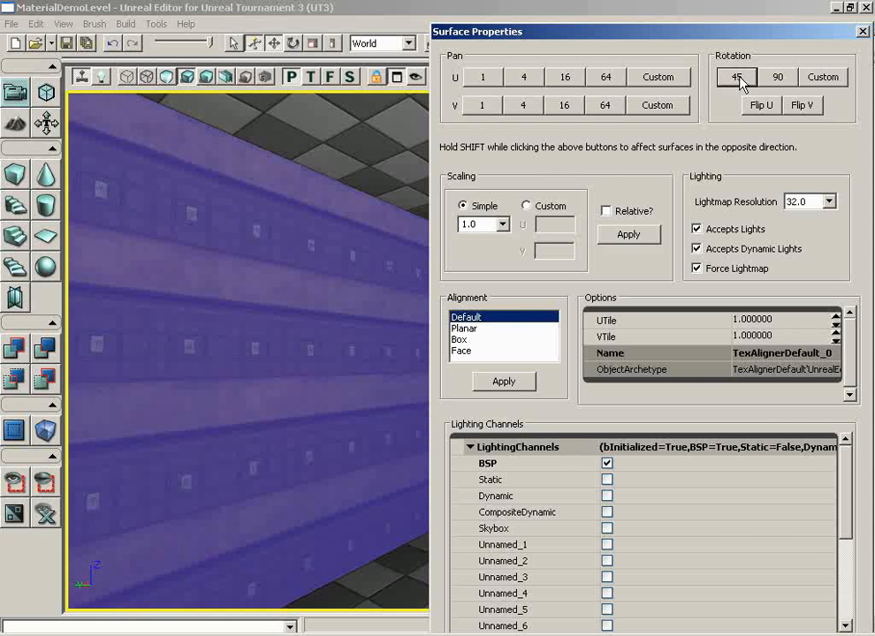
pyautogui.click(778, 78)
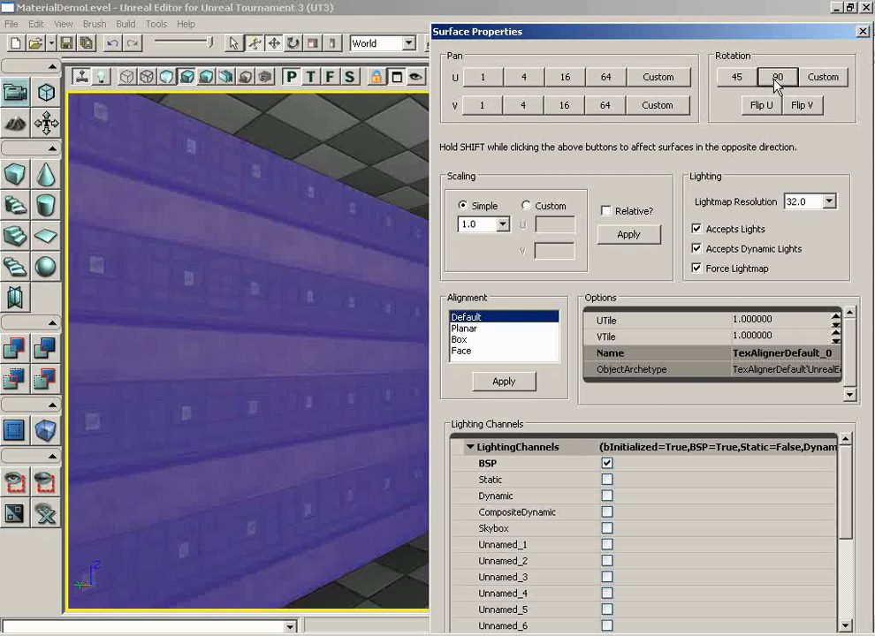
pyautogui.click(821, 78)
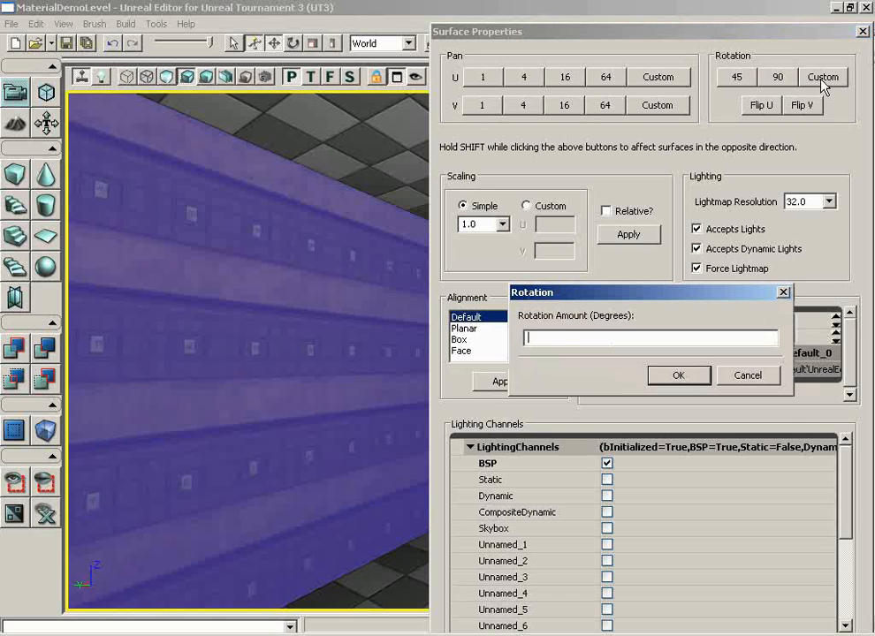
pyautogui.moveTo(555, 338)
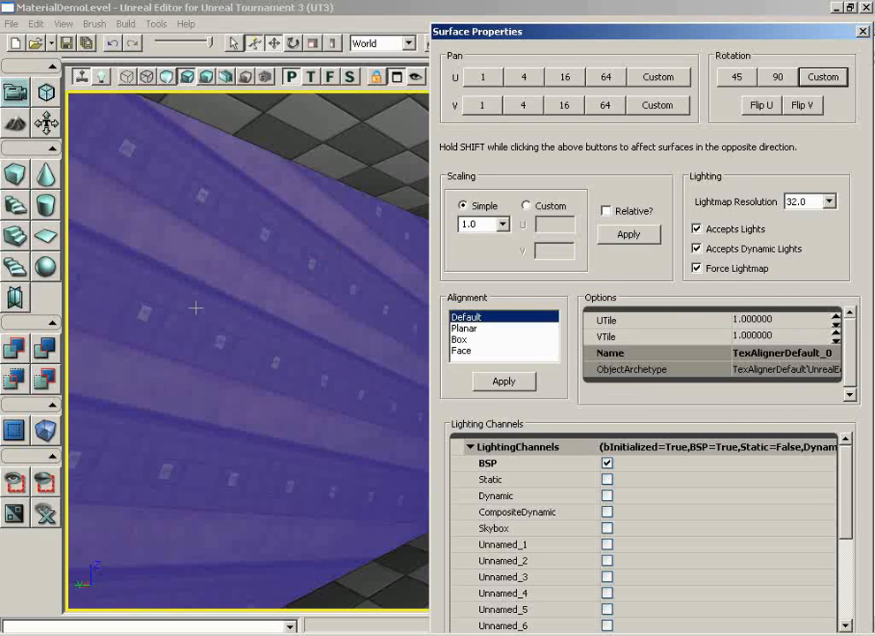
pyautogui.click(823, 76)
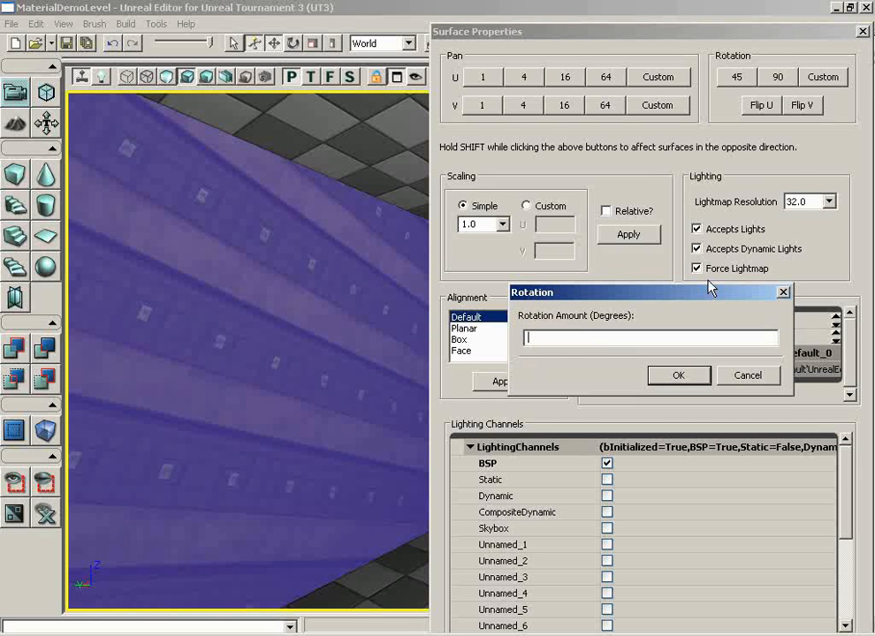
pyautogui.write('-20')
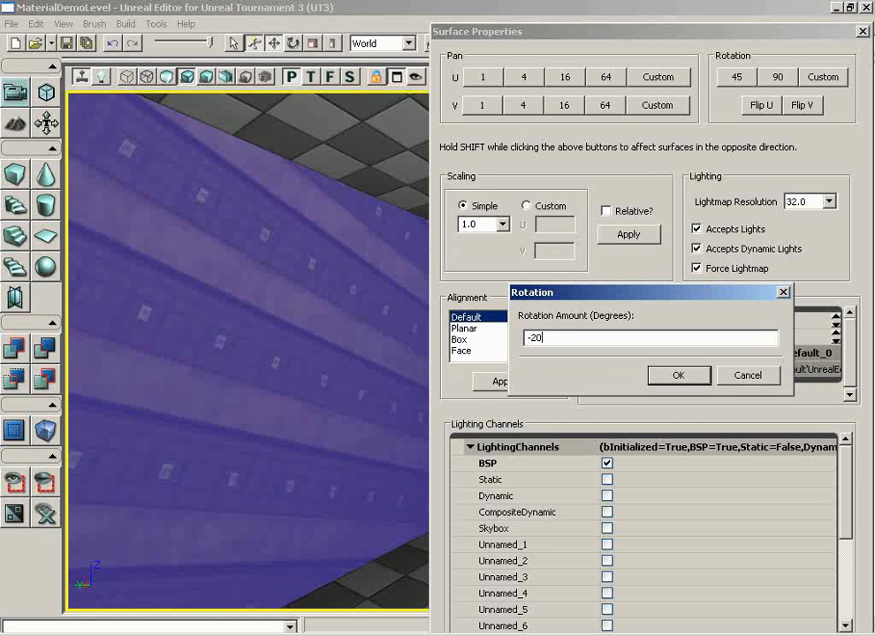
pyautogui.click(679, 374)
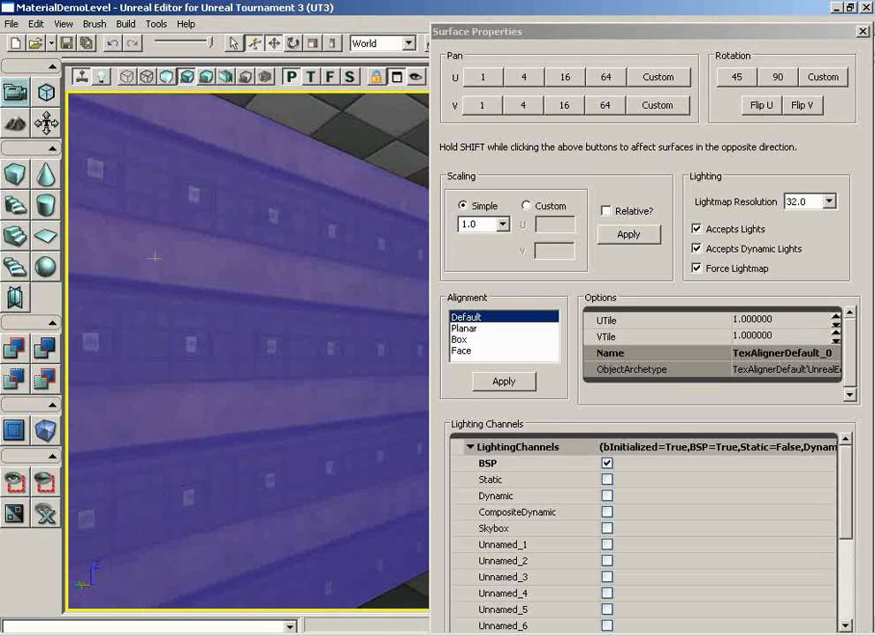
# - Flip the wall's plaster texture along U once, then along V twice
pyautogui.click(760, 106)
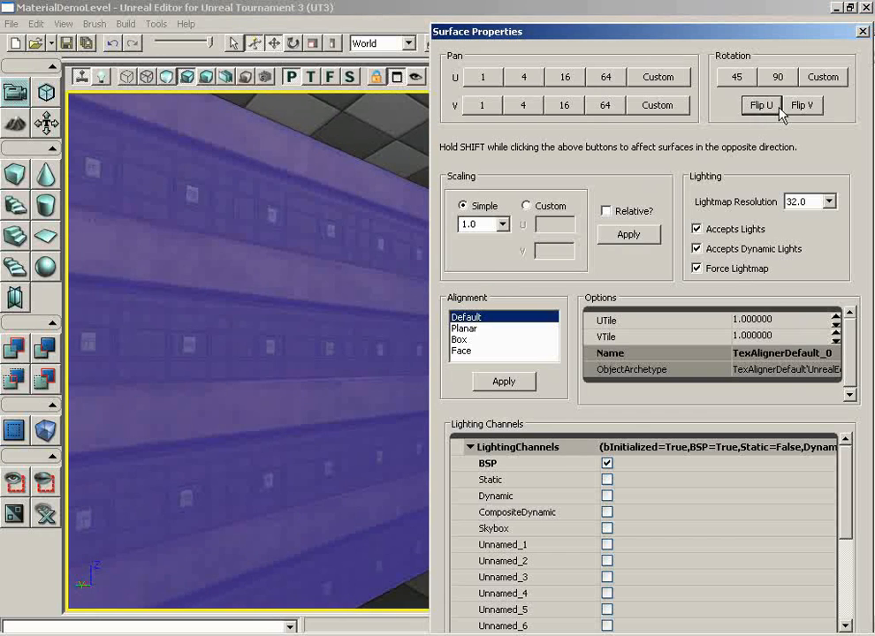
pyautogui.click(805, 104)
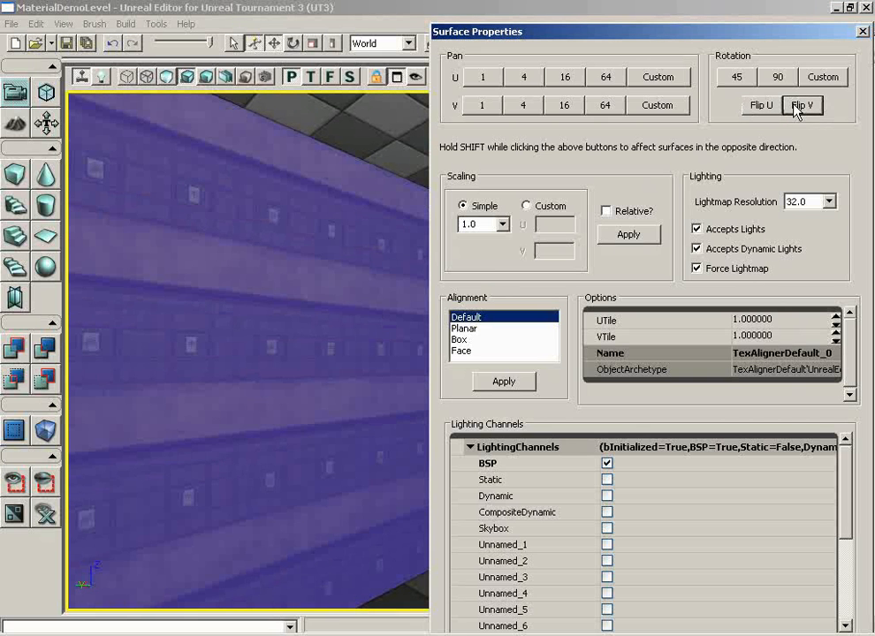
pyautogui.click(810, 105)
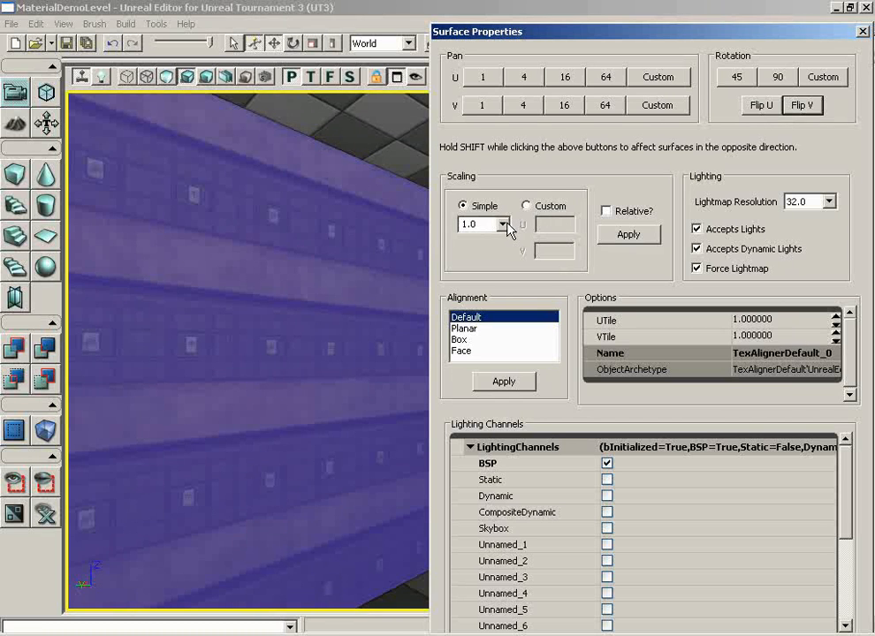
# - Apply a Simple texture scale of 0.0625 to the wall, then restore it to 1.0
pyautogui.click(506, 224)
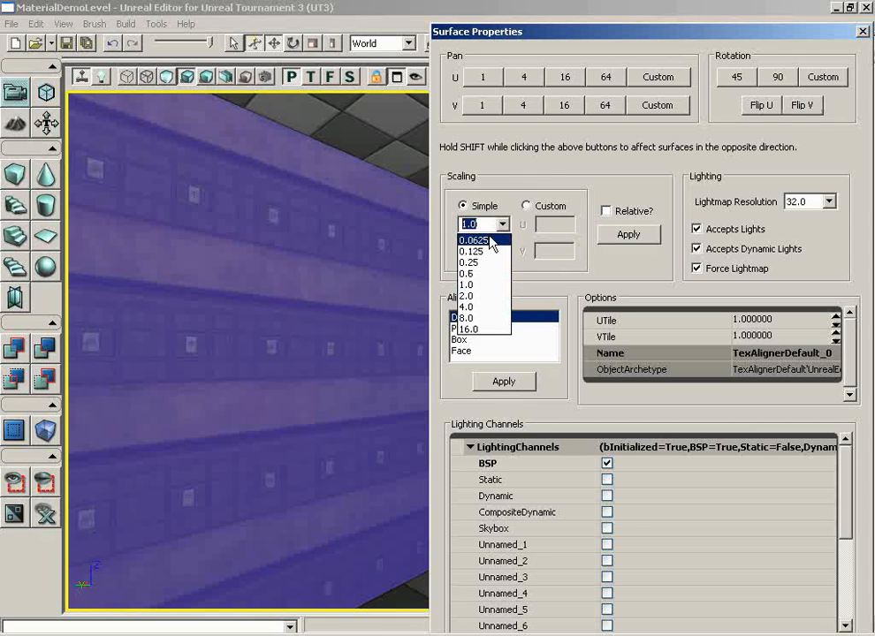
pyautogui.moveTo(480, 253)
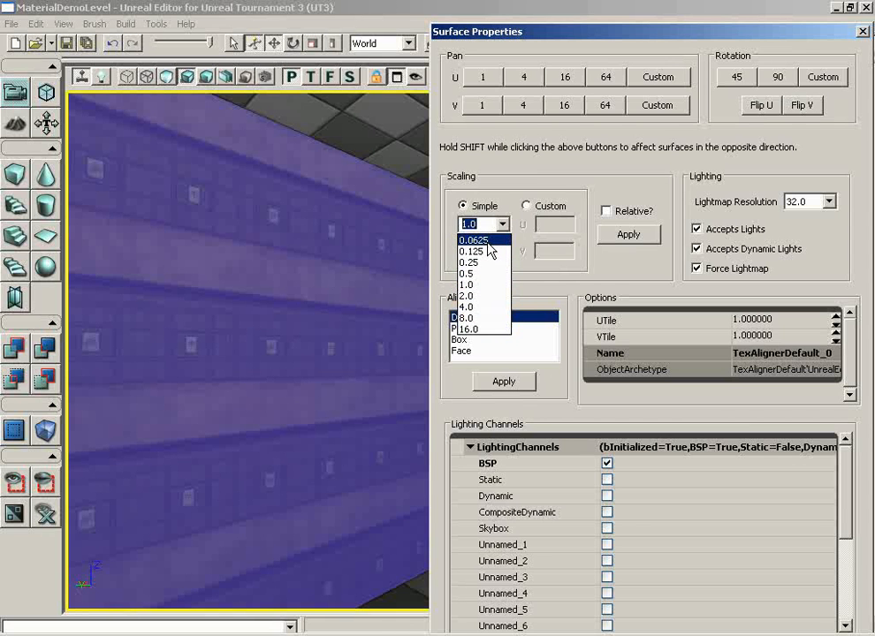
pyautogui.click(476, 240)
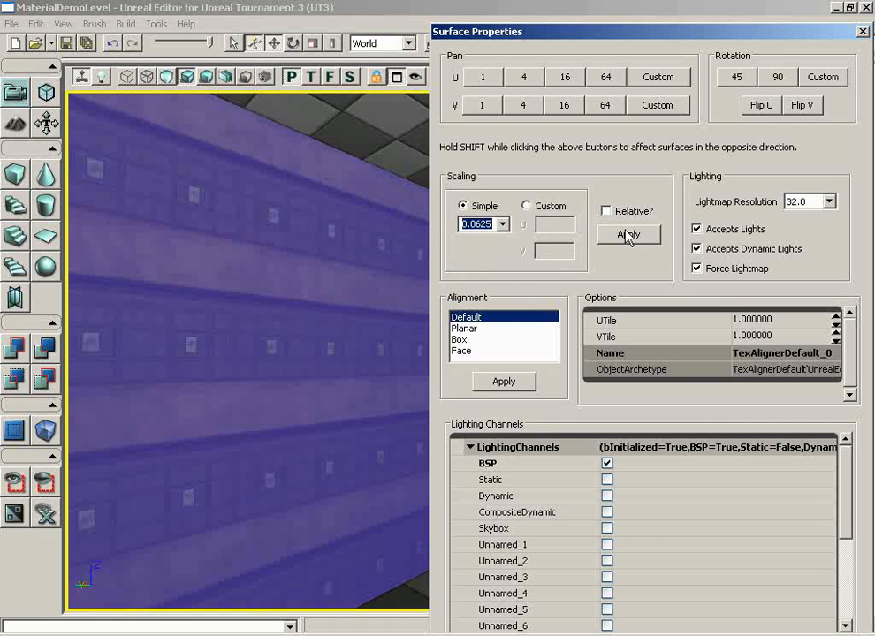
pyautogui.click(629, 234)
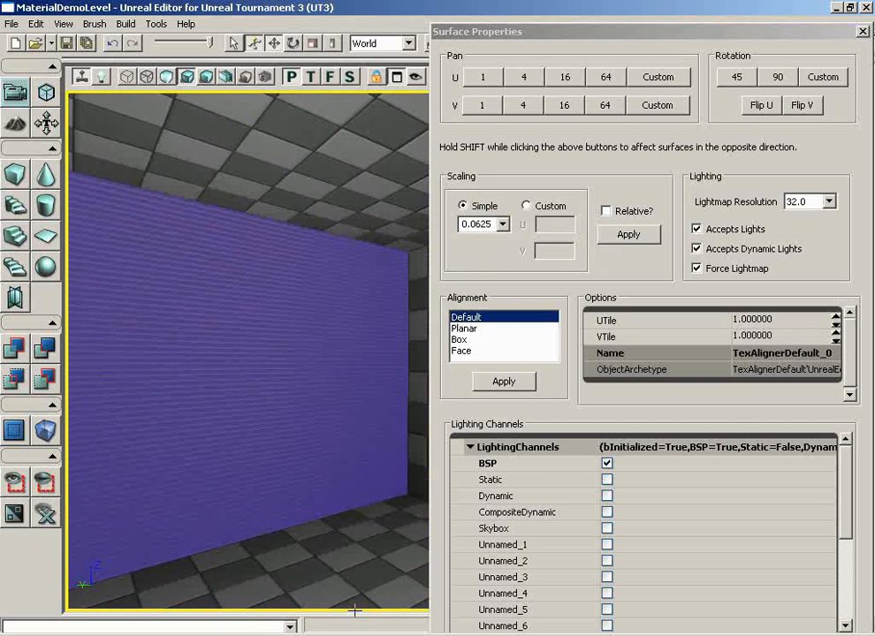
pyautogui.click(505, 224)
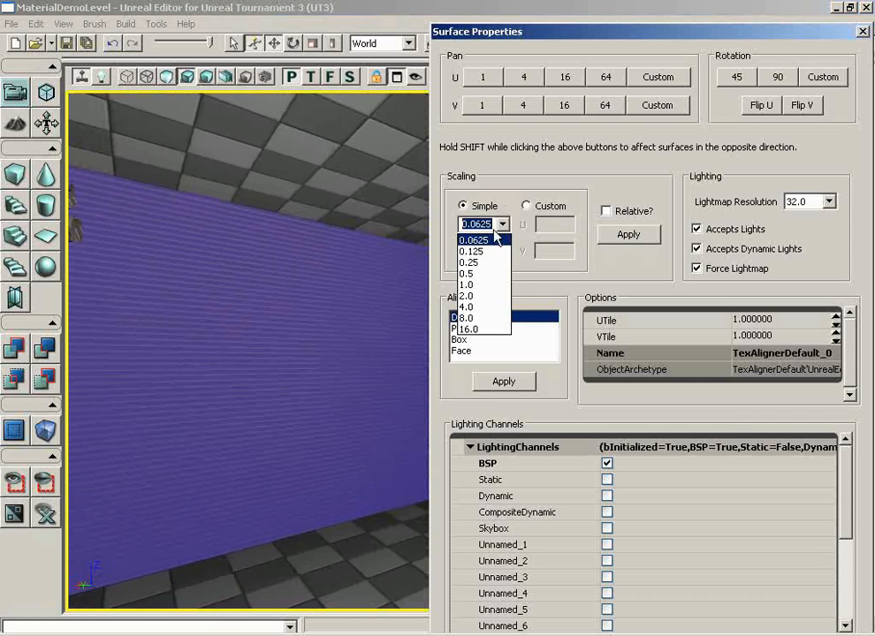
pyautogui.click(467, 284)
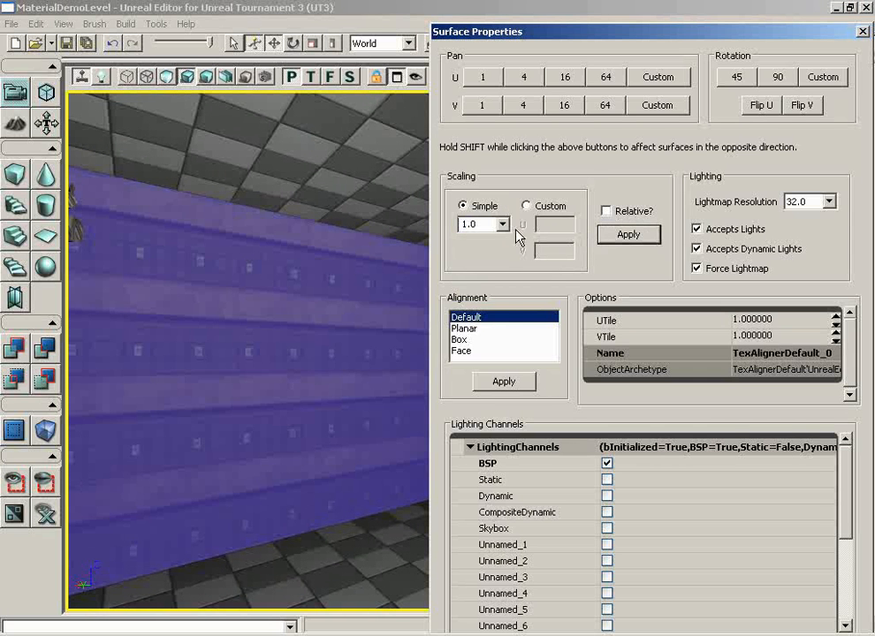
pyautogui.click(628, 234)
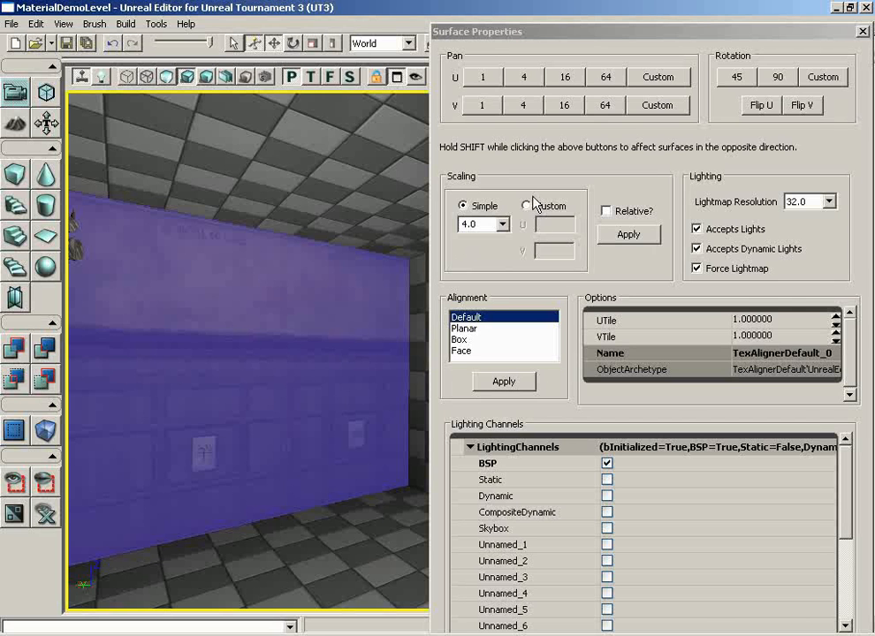
# - Apply custom scaling of U 6 and V 20, toggling Relative on and off
pyautogui.click(529, 206)
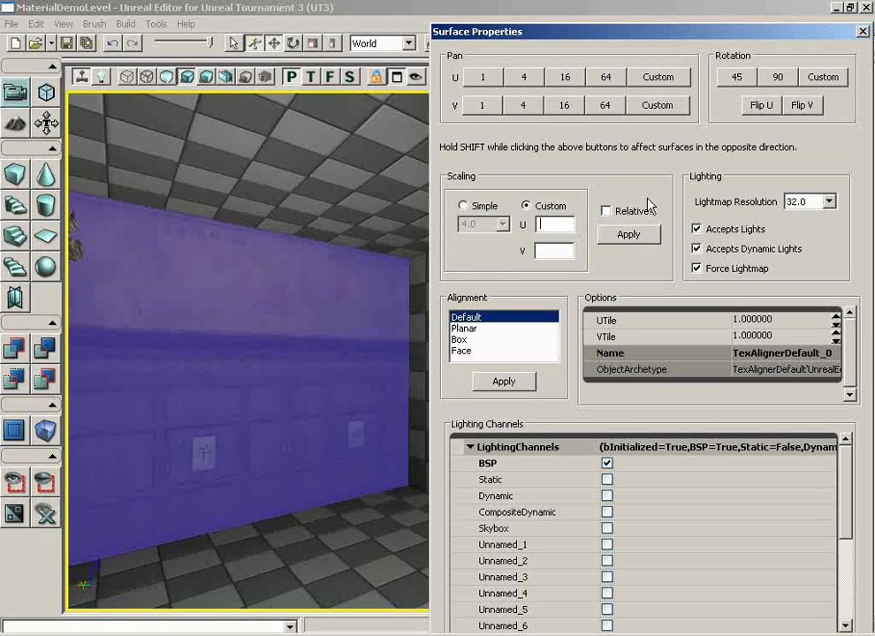
pyautogui.write('6')
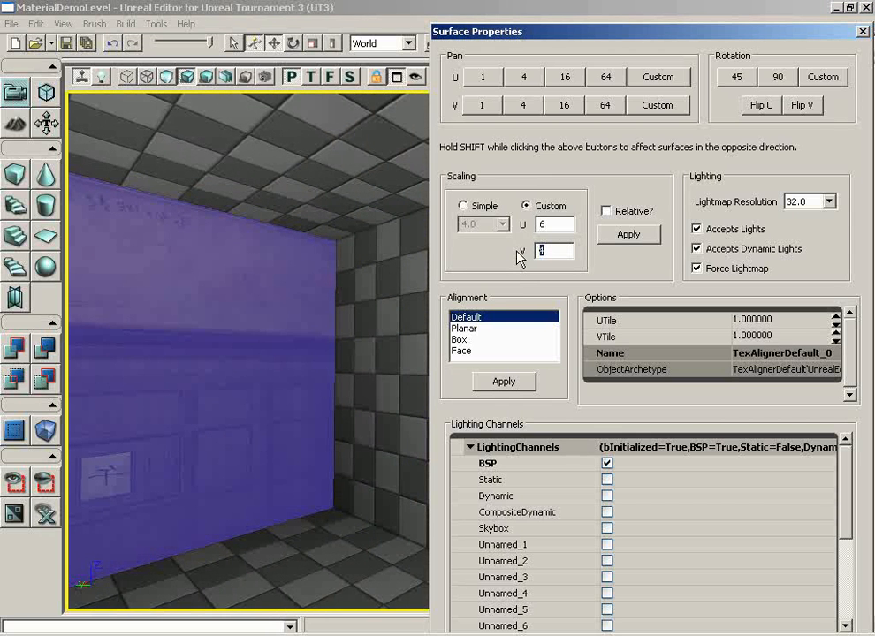
pyautogui.write('20')
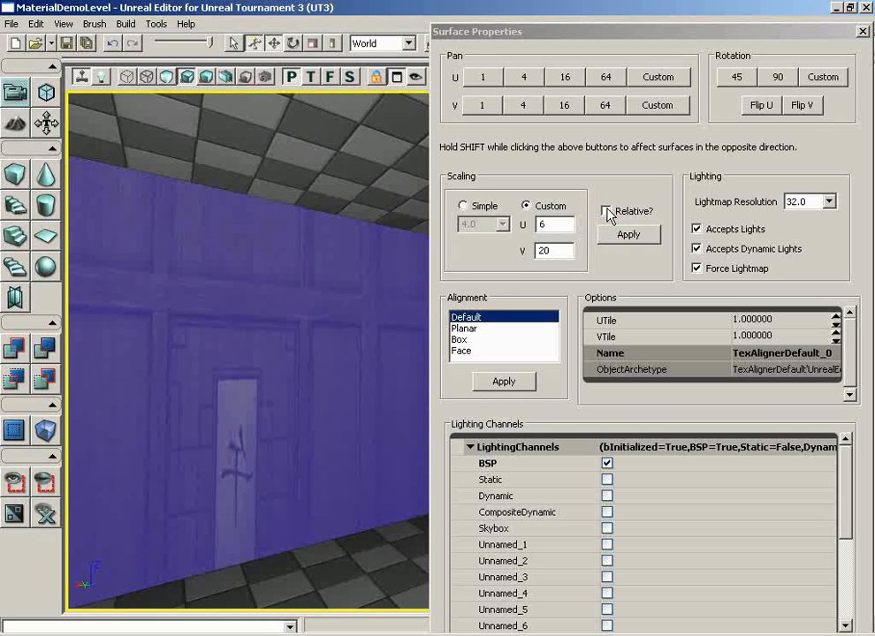
pyautogui.click(606, 211)
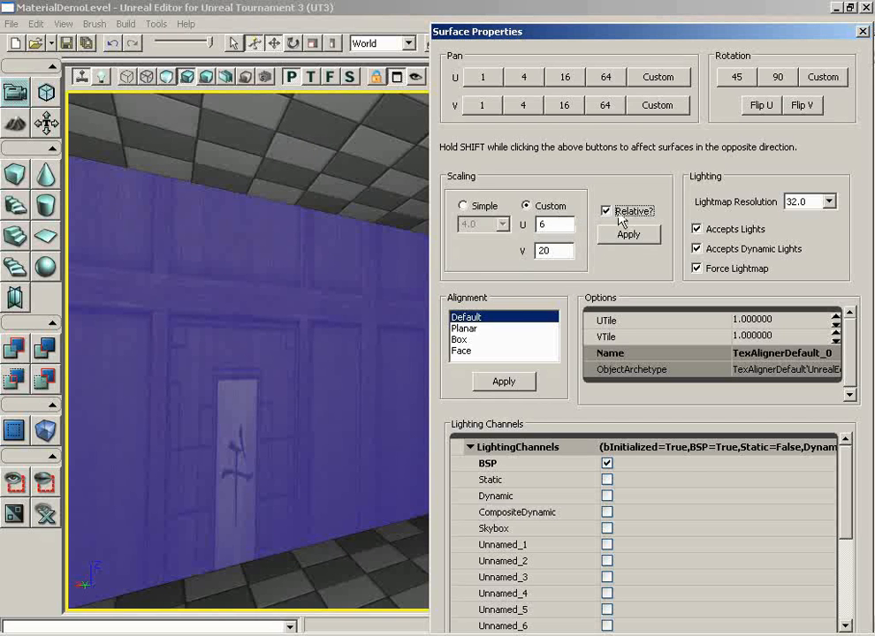
pyautogui.click(629, 234)
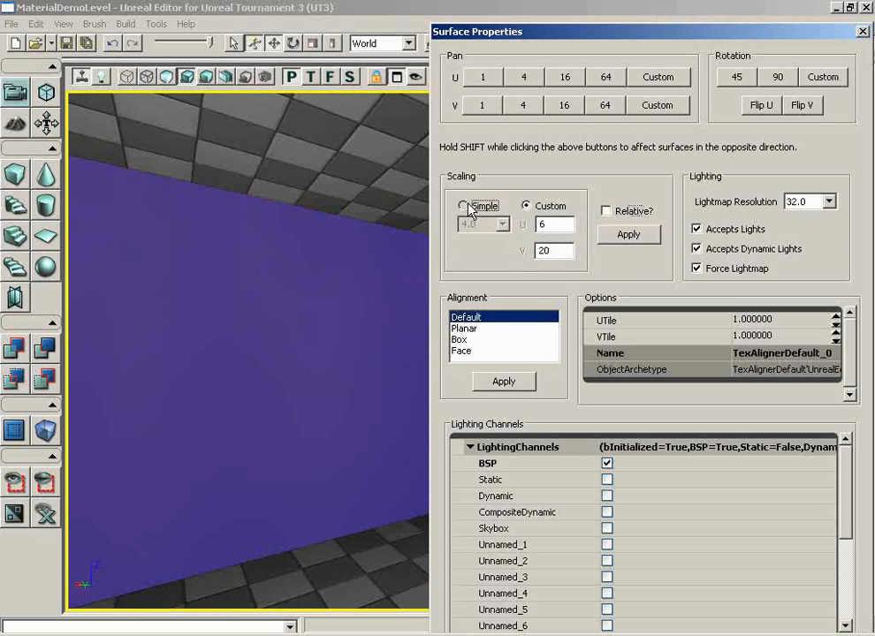
# - Reset to Simple scaling, then apply a custom 2 by 2 scale while toggling Relative
pyautogui.click(459, 205)
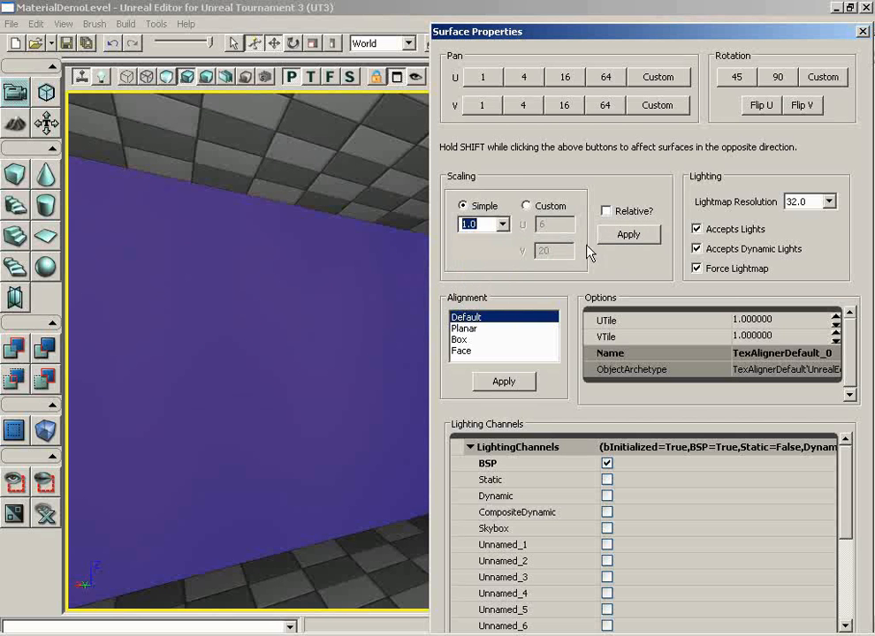
pyautogui.click(529, 205)
pyautogui.write('2')
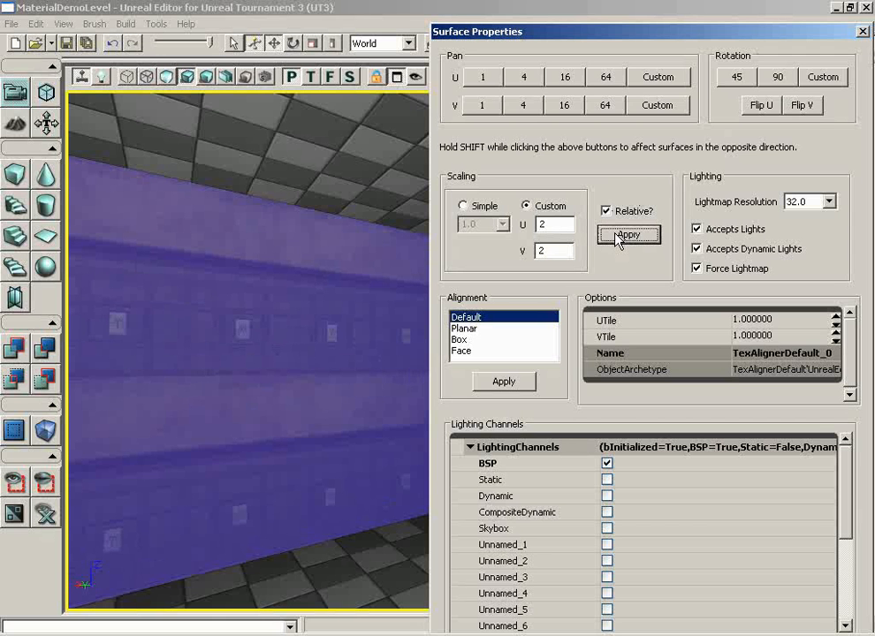
pyautogui.click(628, 236)
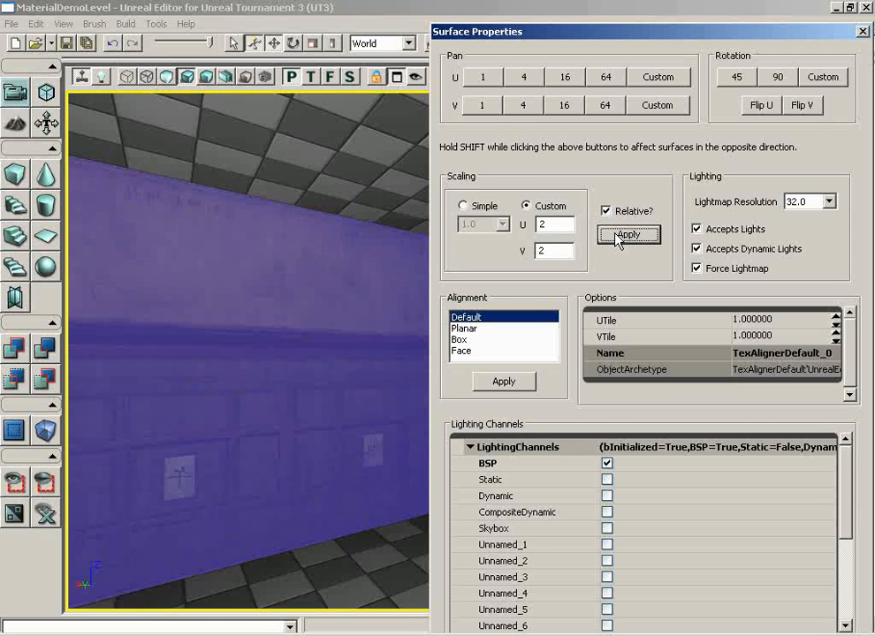
pyautogui.click(628, 234)
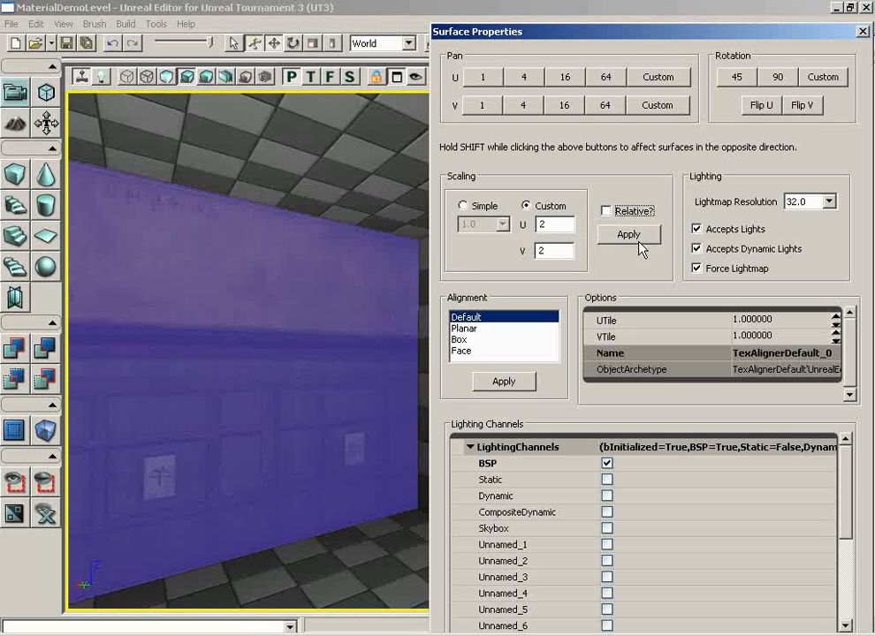
pyautogui.click(628, 234)
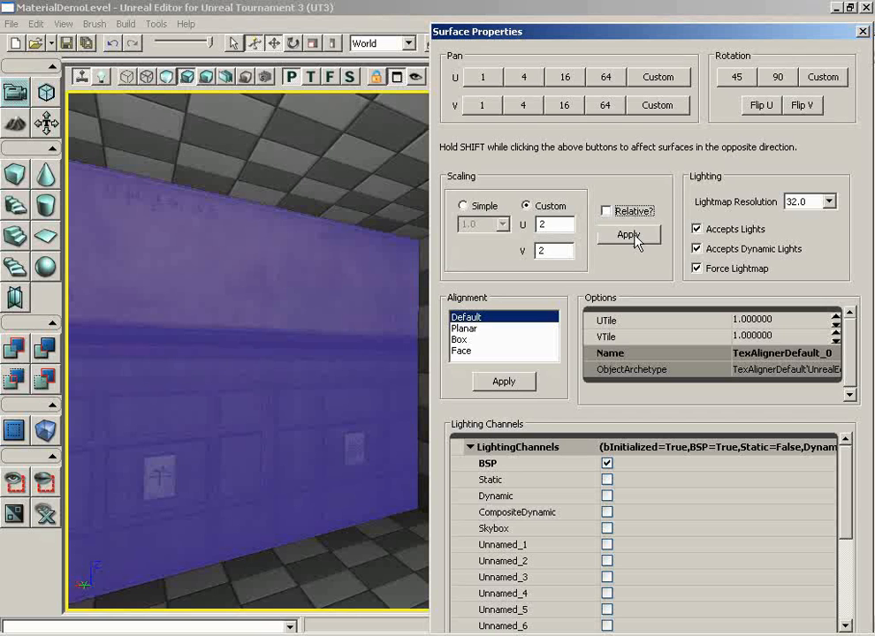
pyautogui.click(628, 235)
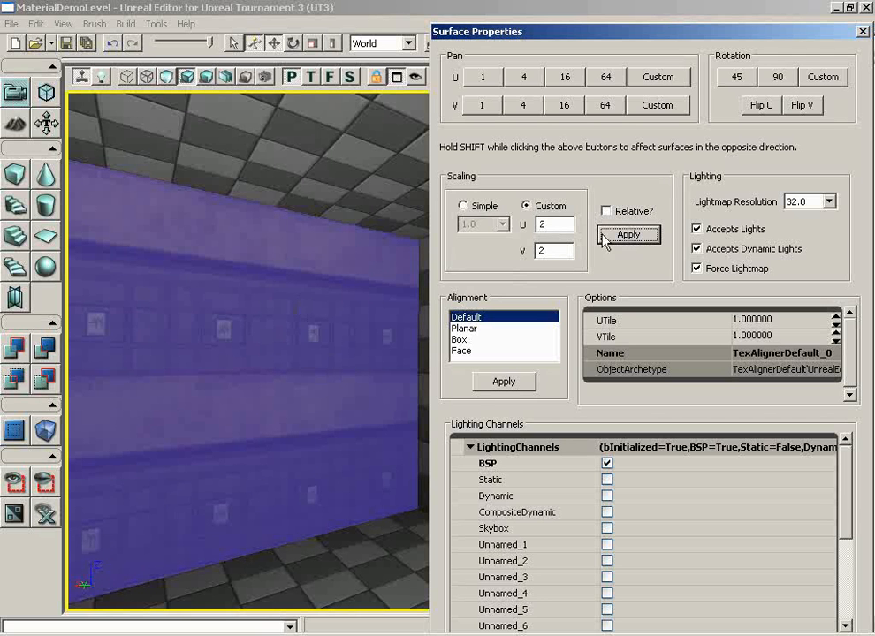
pyautogui.click(628, 235)
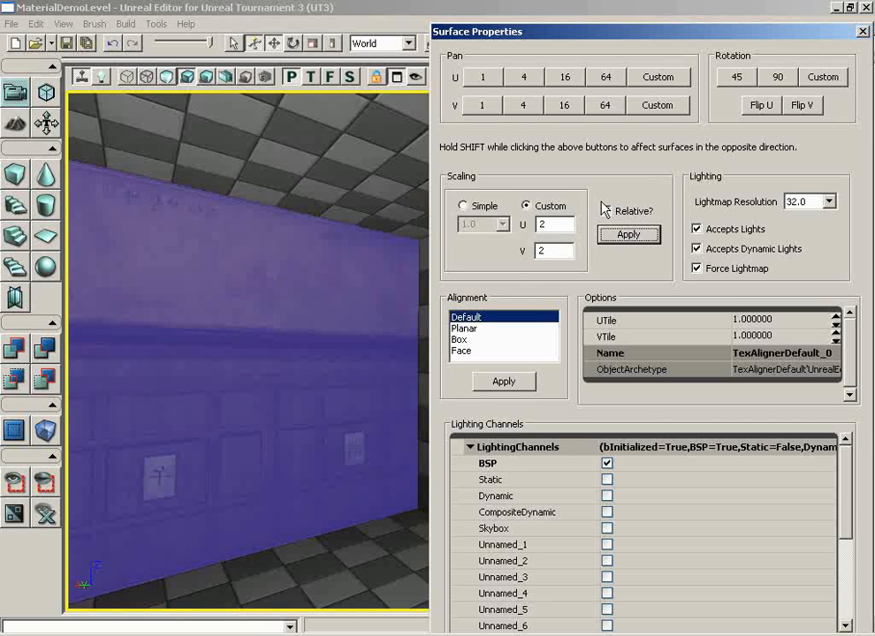
pyautogui.click(607, 210)
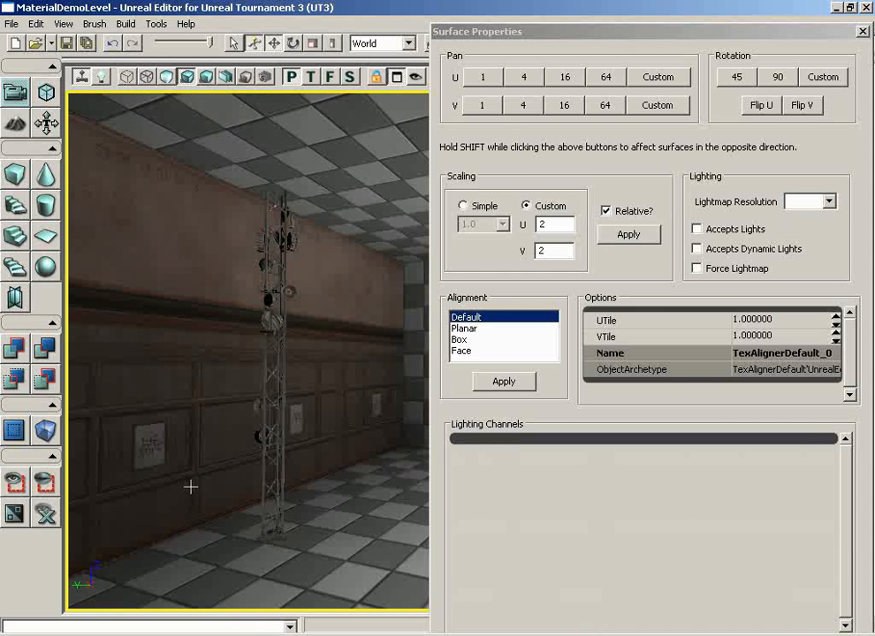
pyautogui.moveTo(342, 322)
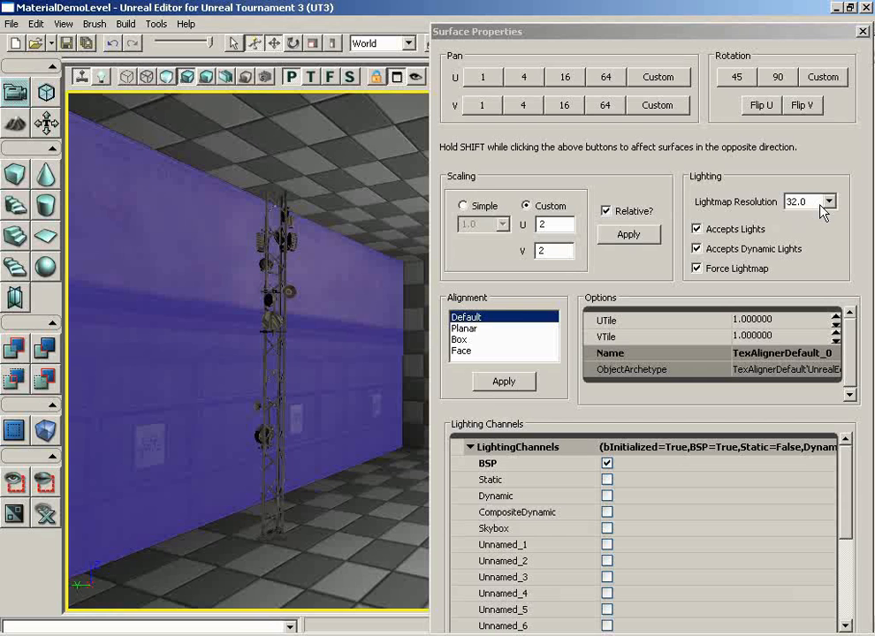
# - Open the back wall's Lightmap Resolution list, showing values from 1 to 65536
pyautogui.click(828, 201)
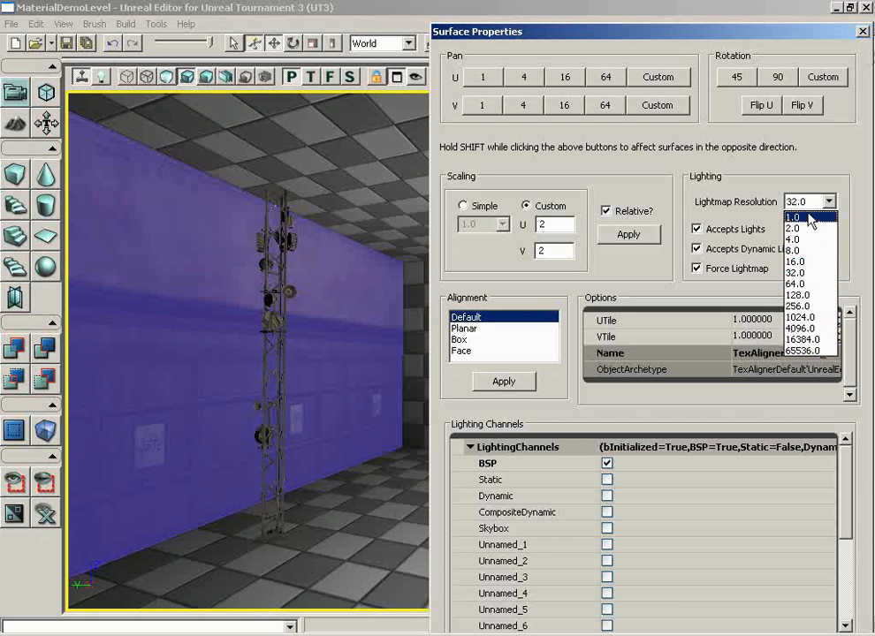
pyautogui.moveTo(824, 242)
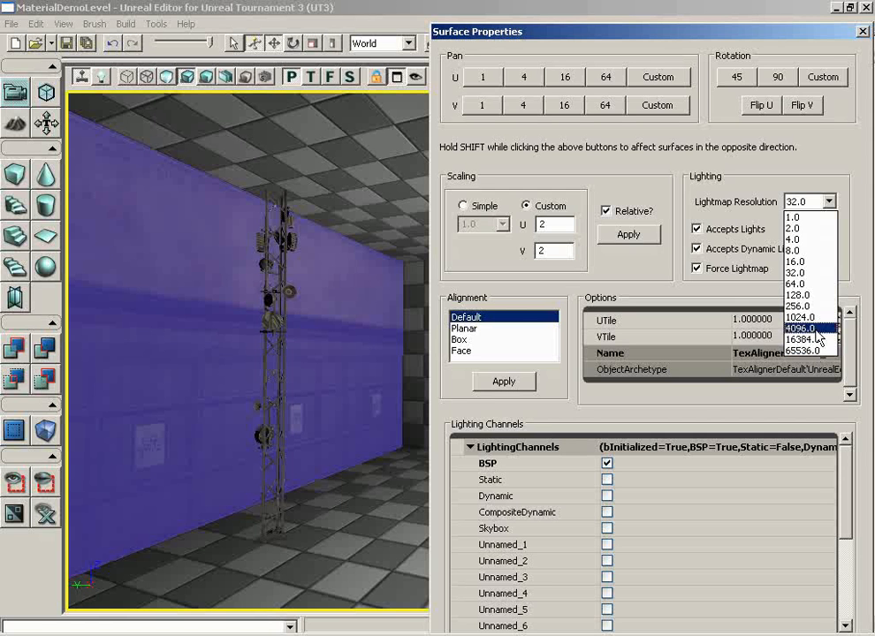
pyautogui.moveTo(809, 273)
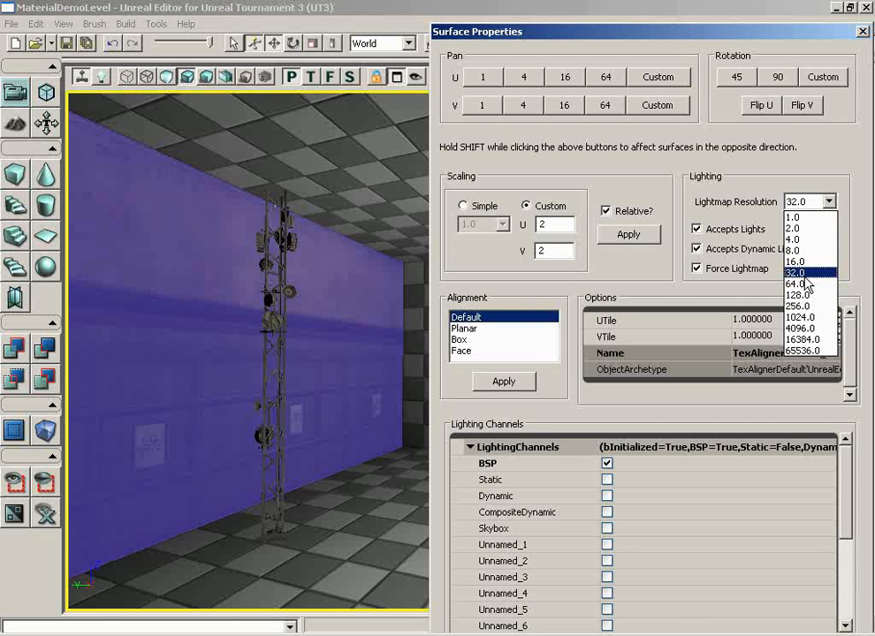
pyautogui.moveTo(800, 255)
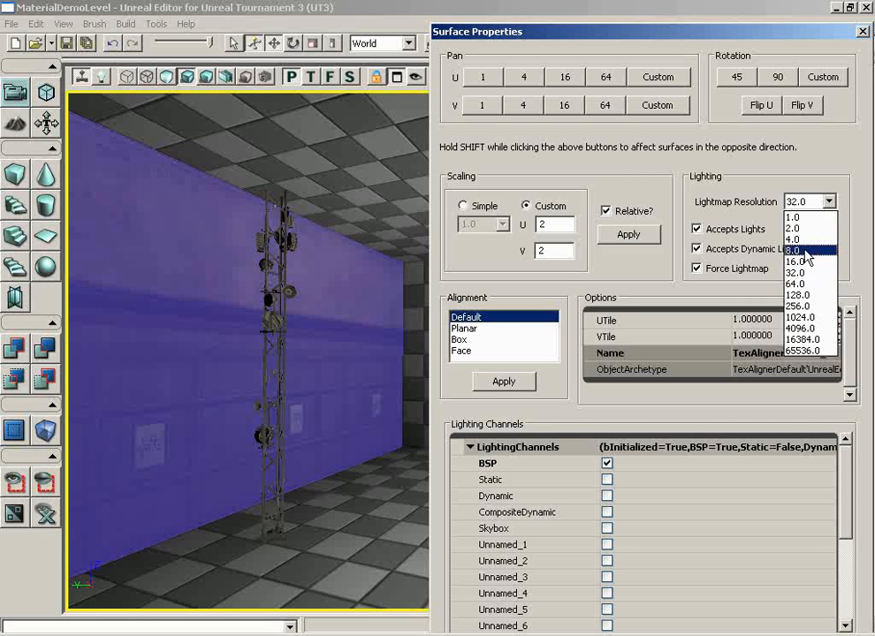
pyautogui.moveTo(802, 228)
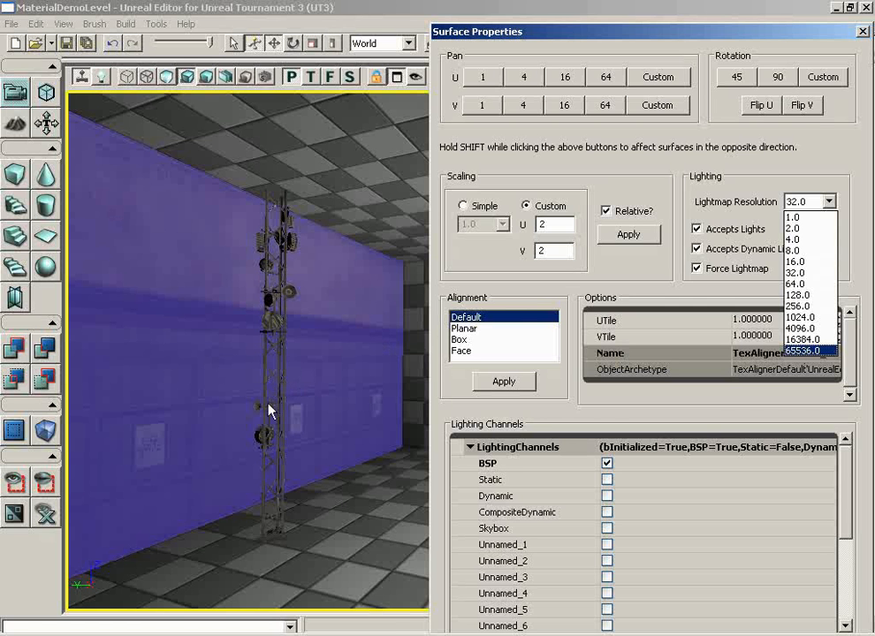
pyautogui.moveTo(265, 359)
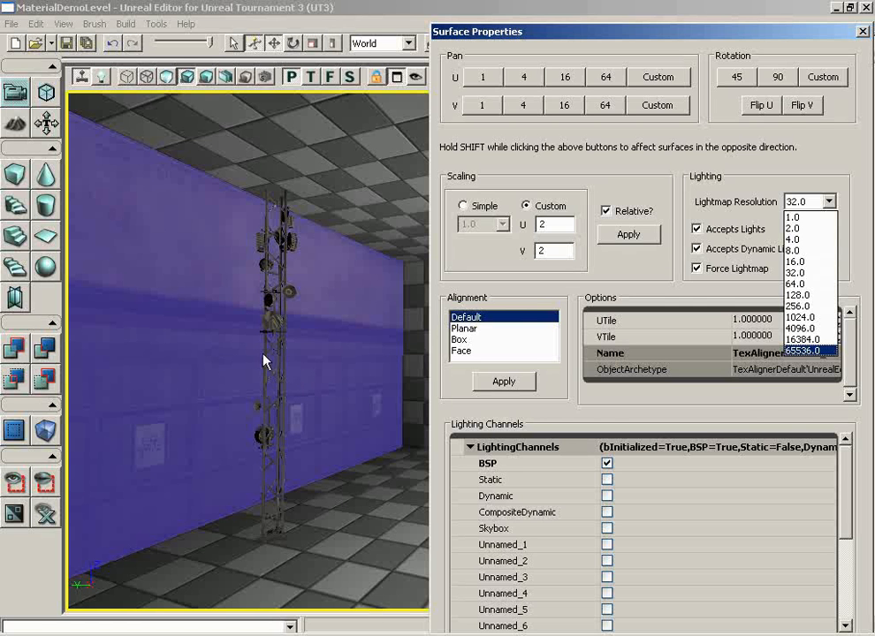
pyautogui.moveTo(492, 405)
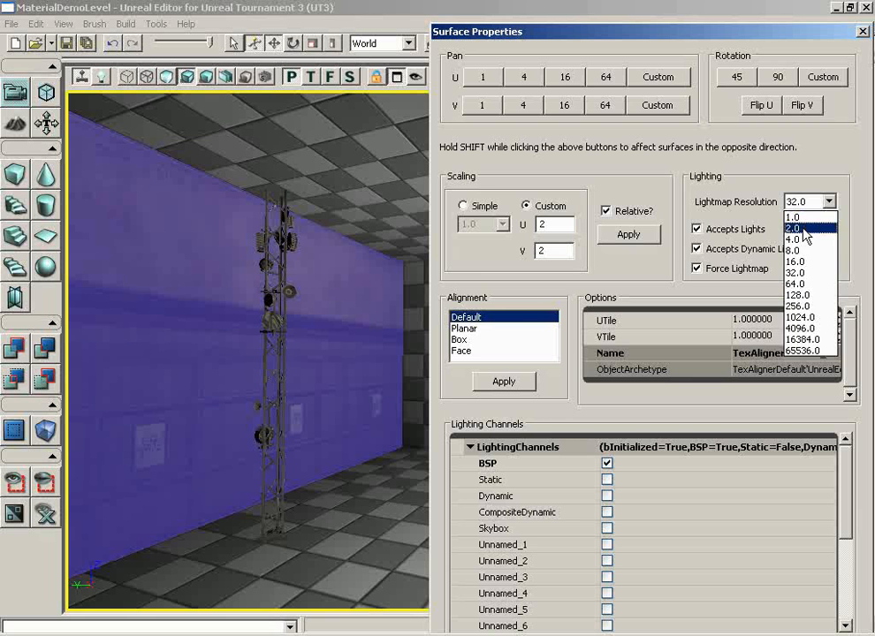
# - Choose 2.0 as the back wall's lightmap resolution
pyautogui.click(793, 228)
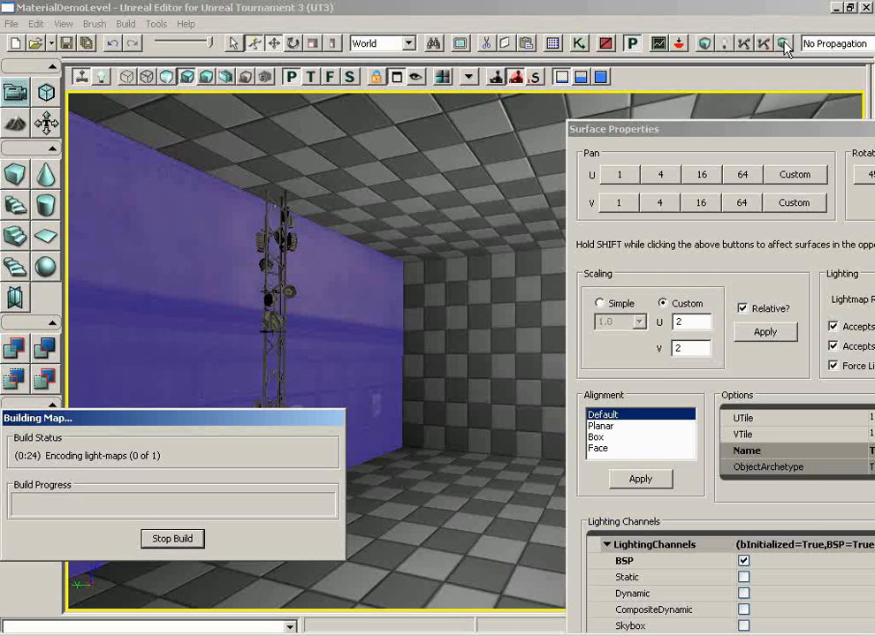
pyautogui.moveTo(215, 419)
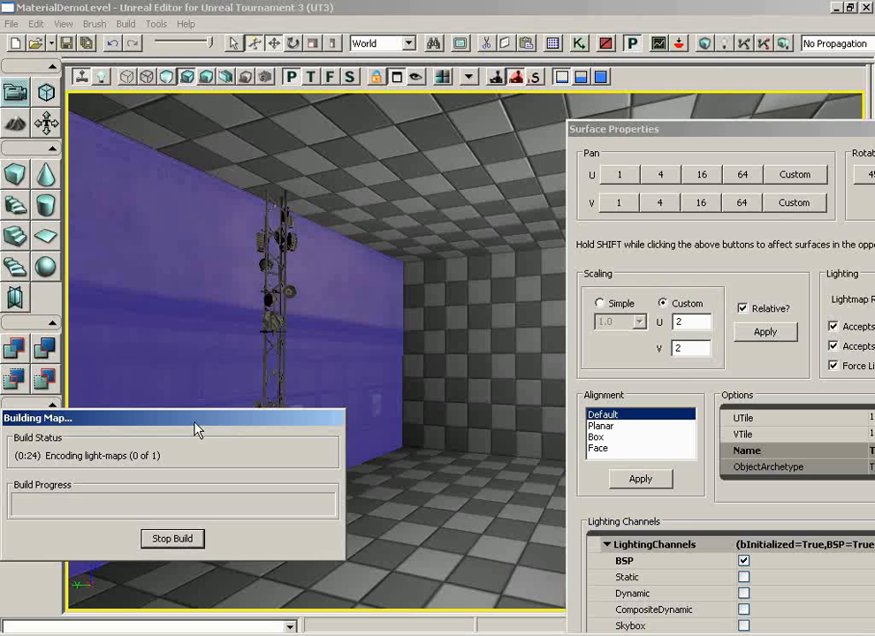
pyautogui.moveTo(723, 309)
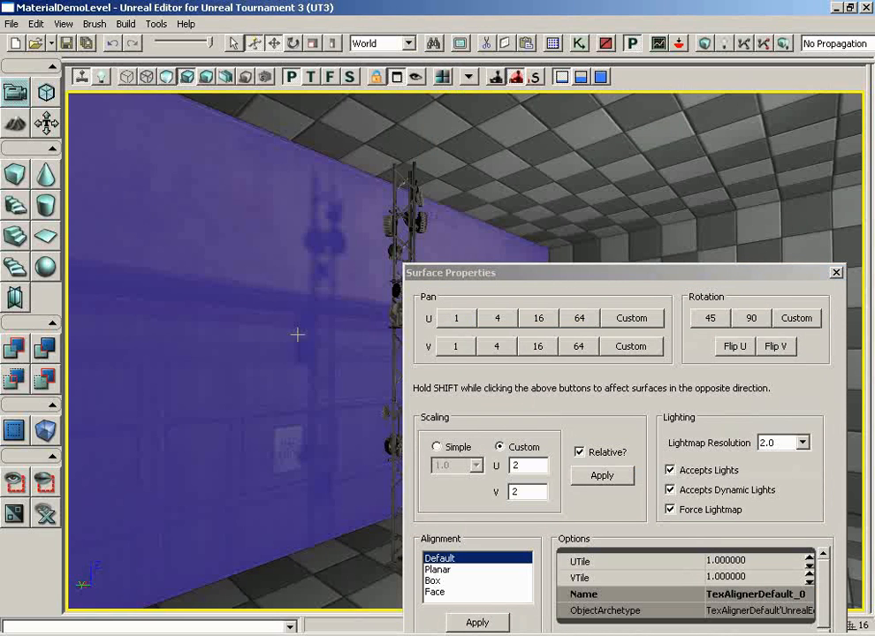
pyautogui.moveTo(305, 465)
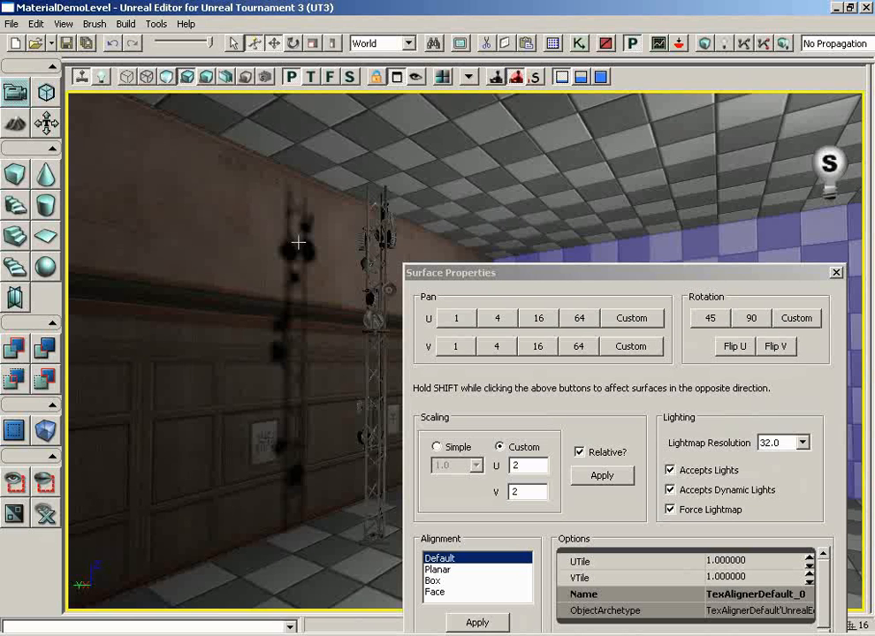
pyautogui.moveTo(786, 446)
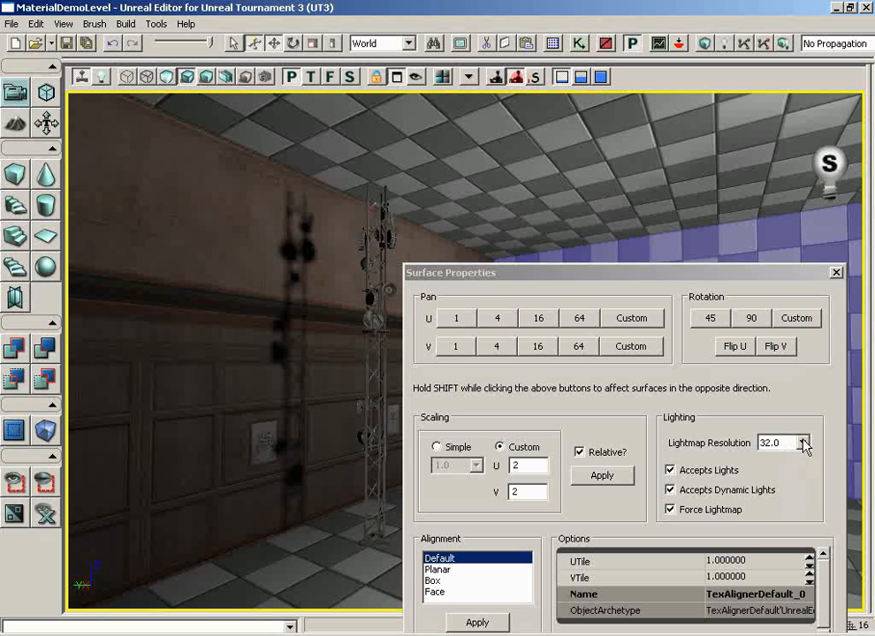
# - Set the wall's lightmap resolution to 2.0 and toggle Accepts Lights off and back on
pyautogui.click(810, 444)
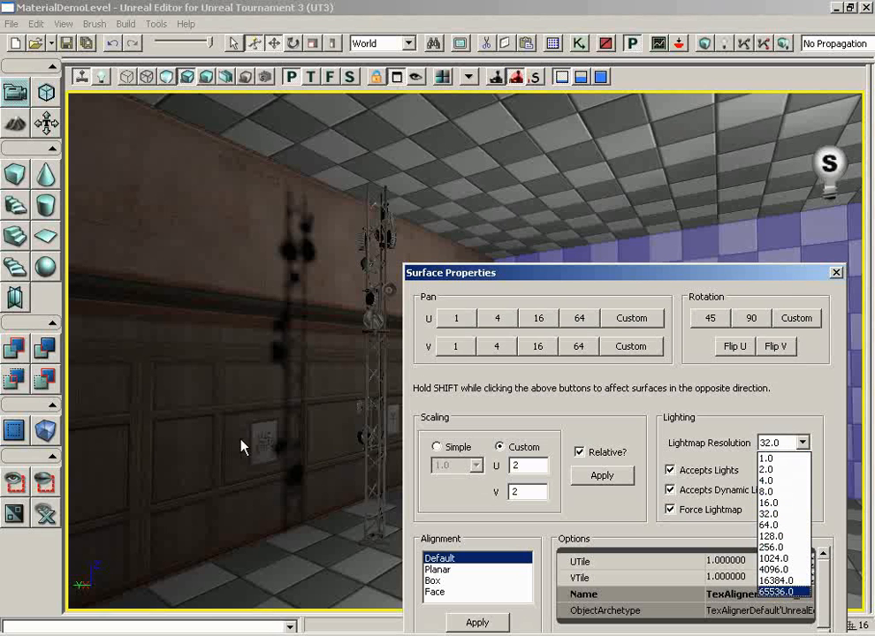
pyautogui.moveTo(270, 380)
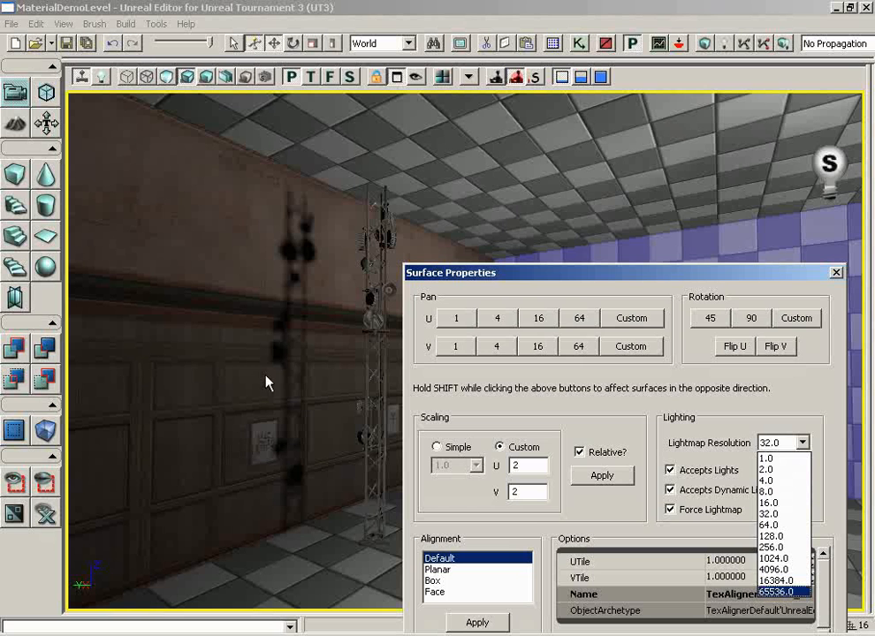
pyautogui.moveTo(272, 364)
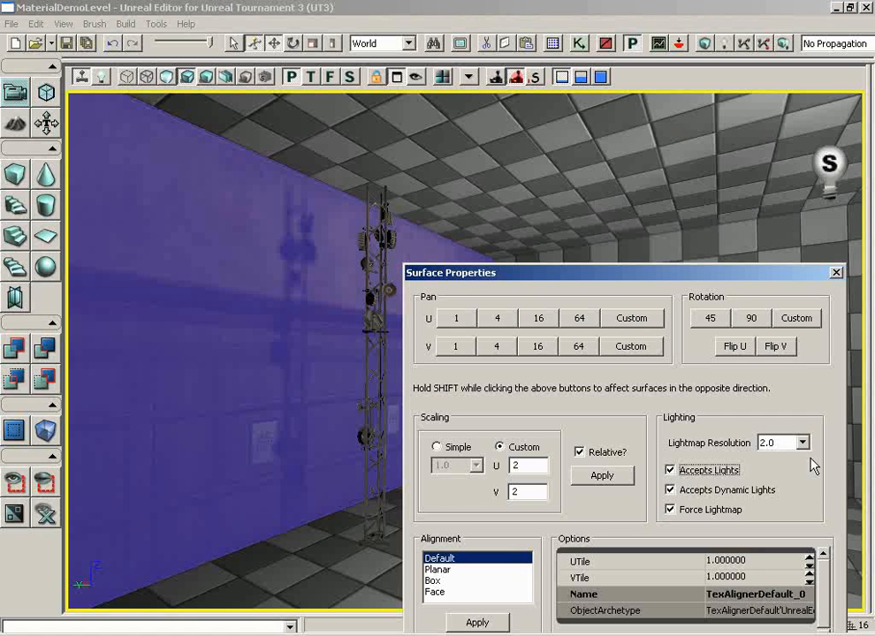
pyautogui.click(801, 442)
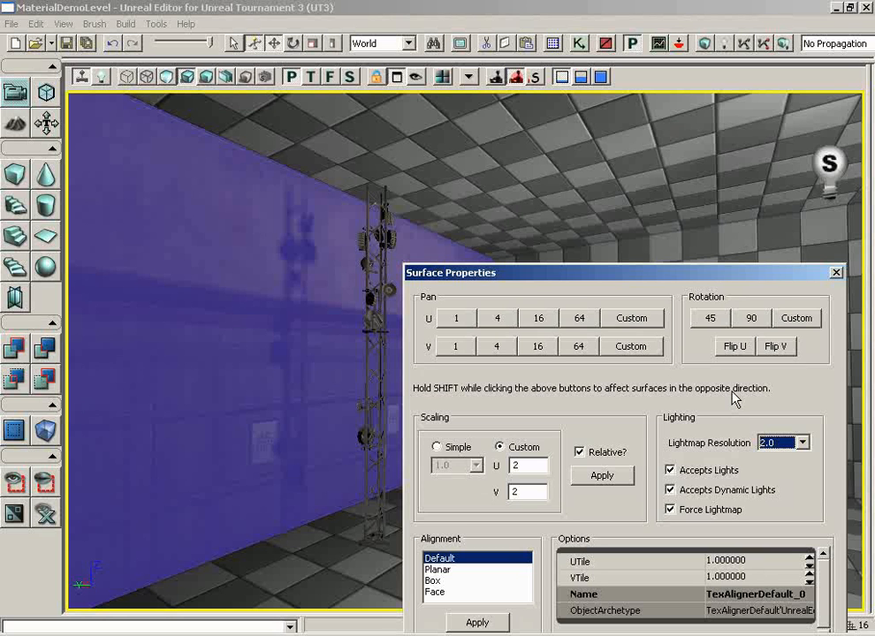
pyautogui.moveTo(680, 470)
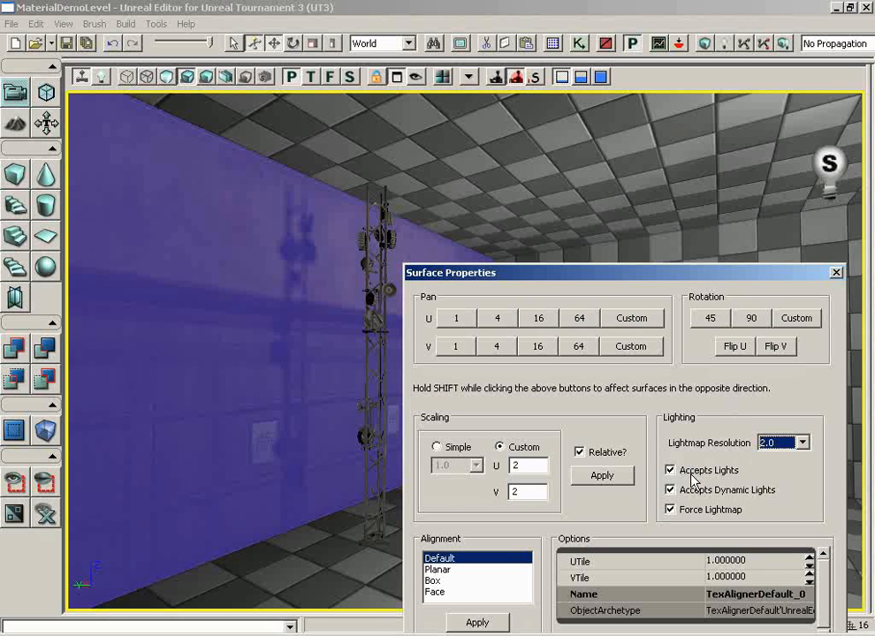
pyautogui.click(670, 470)
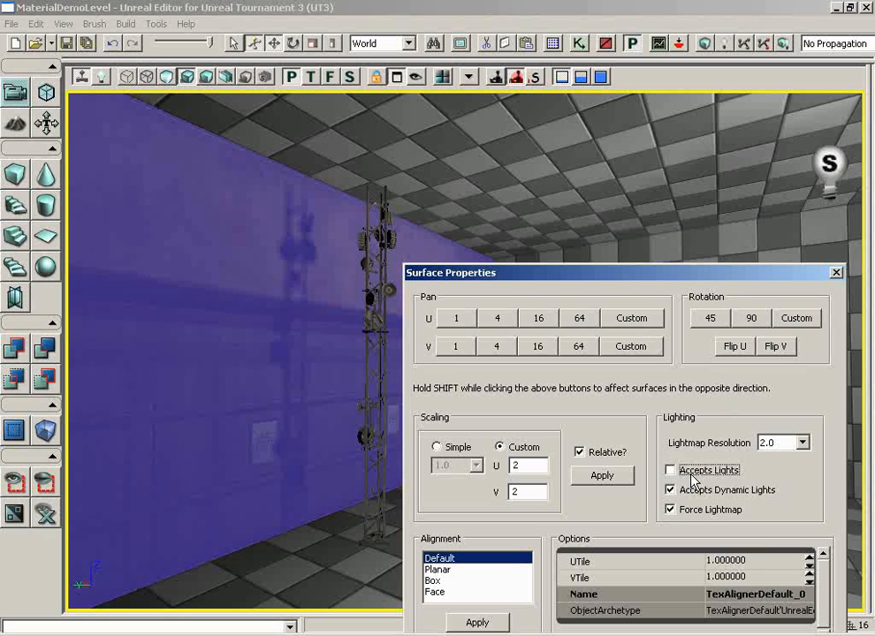
pyautogui.click(670, 470)
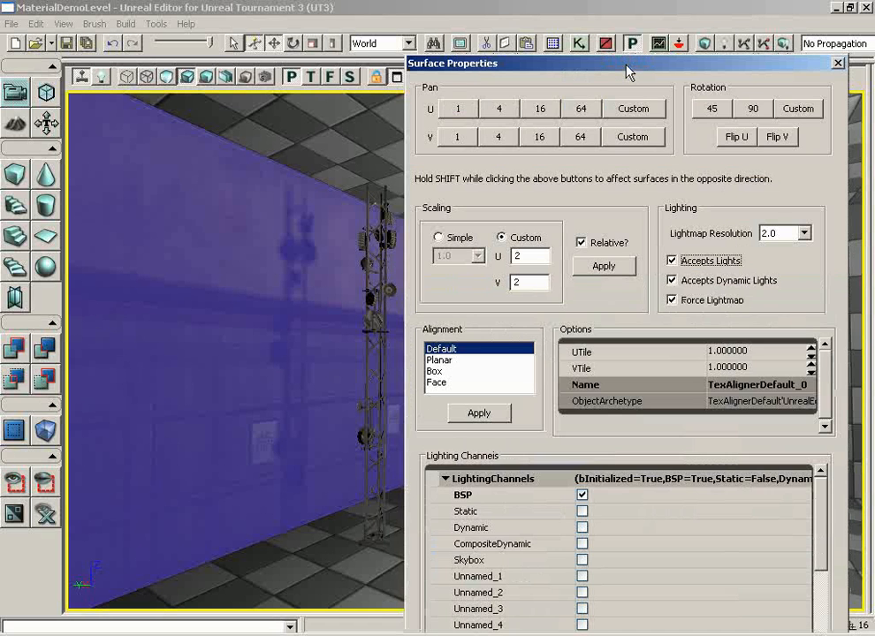
pyautogui.moveTo(426, 361)
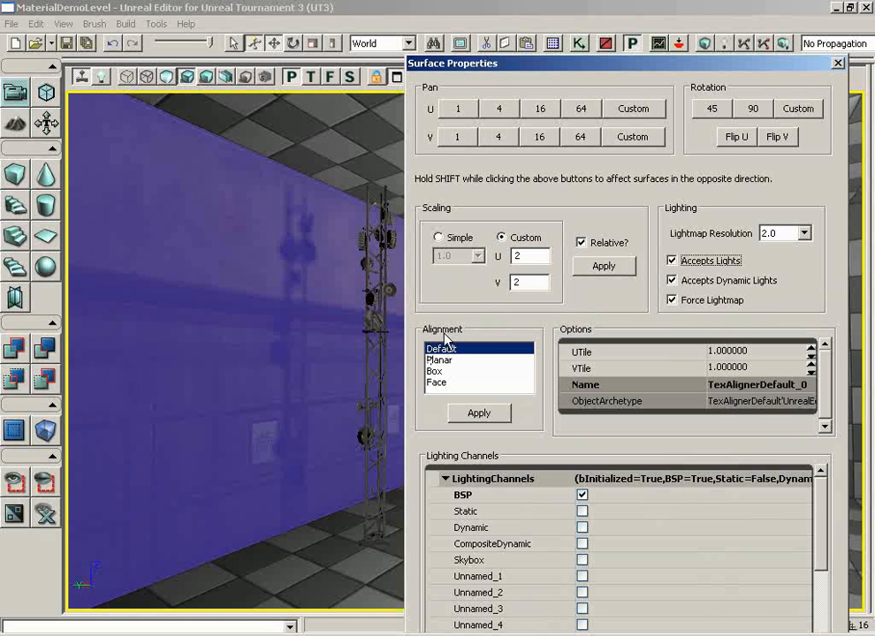
# - Try Planar and Face alignment, rotate the texture 45 degrees, then choose Default
pyautogui.click(439, 359)
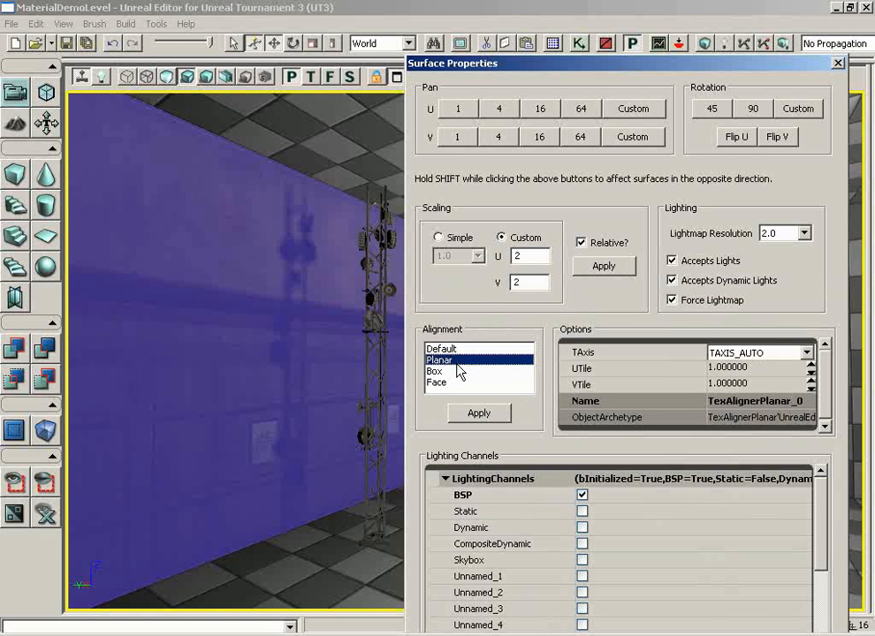
pyautogui.click(458, 382)
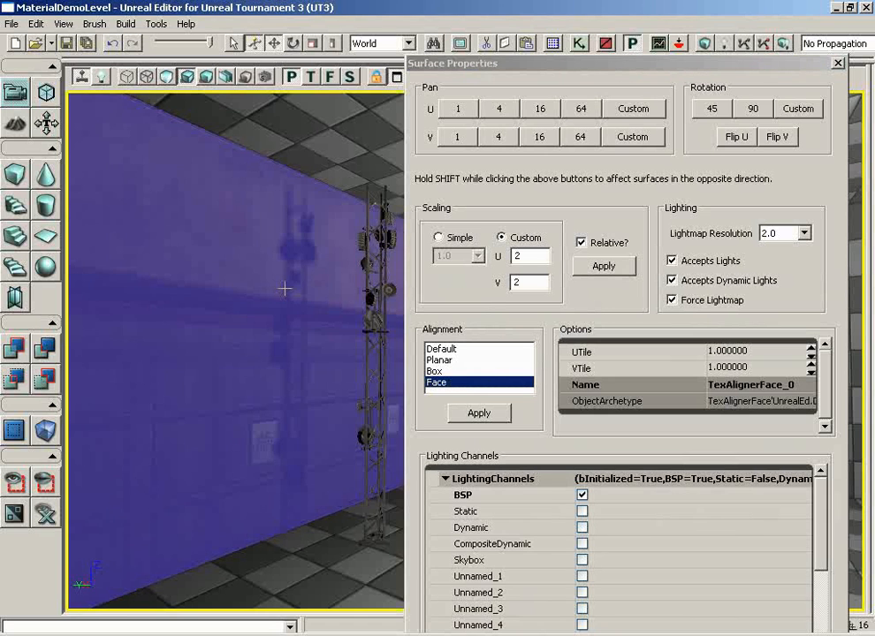
pyautogui.click(726, 108)
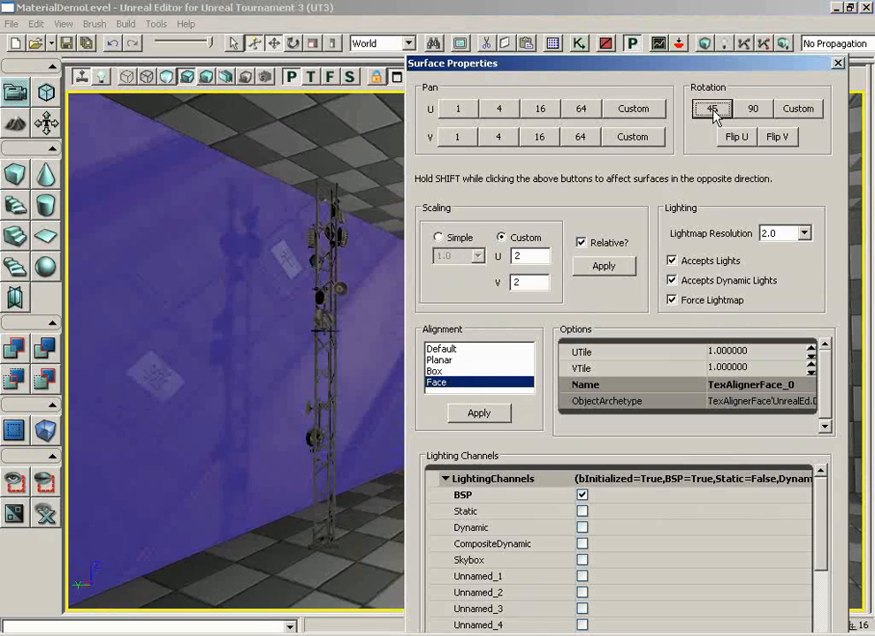
pyautogui.click(731, 137)
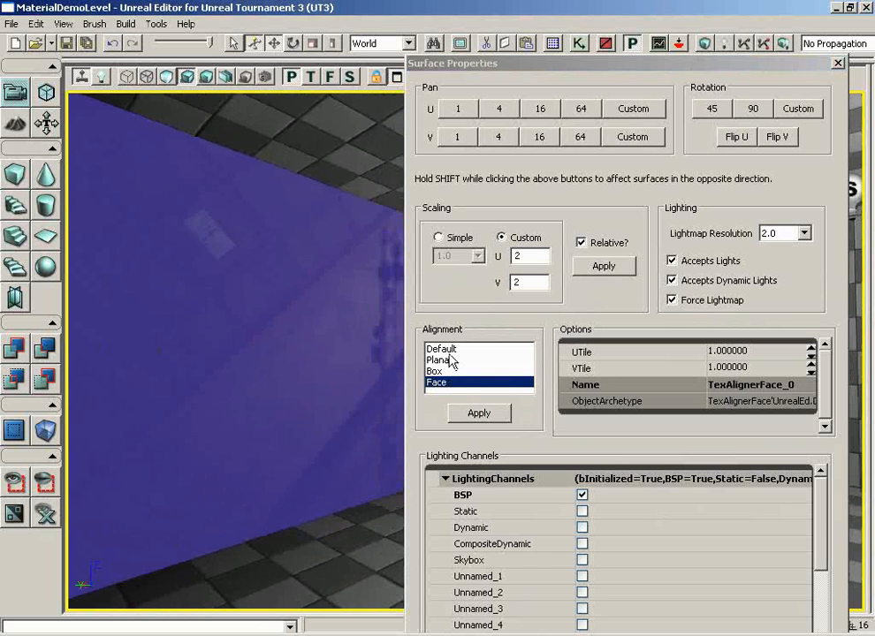
pyautogui.click(443, 349)
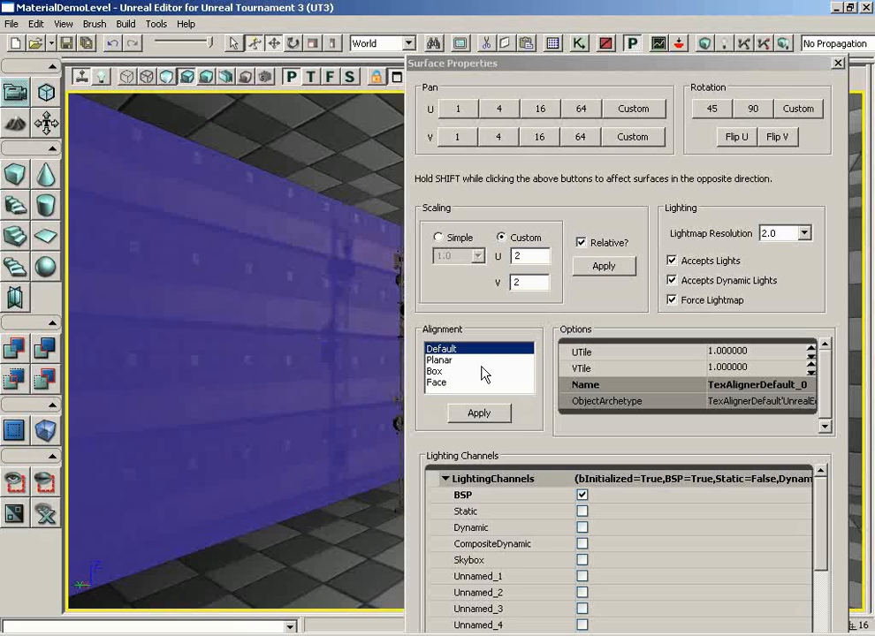
# - Choose Planar with TAxis kept on TAXIS_AUTO, then try Box and finish on Face
pyautogui.click(440, 360)
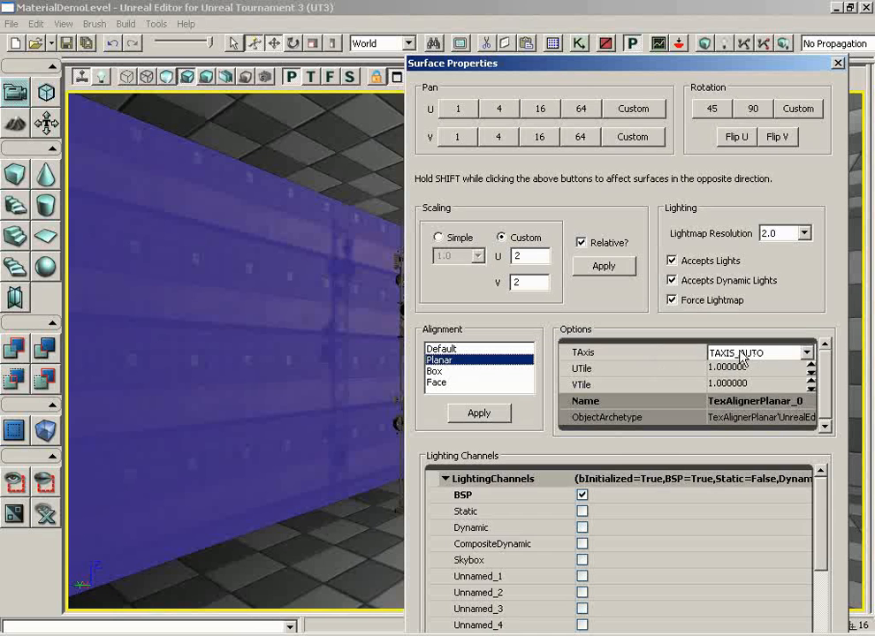
pyautogui.click(805, 351)
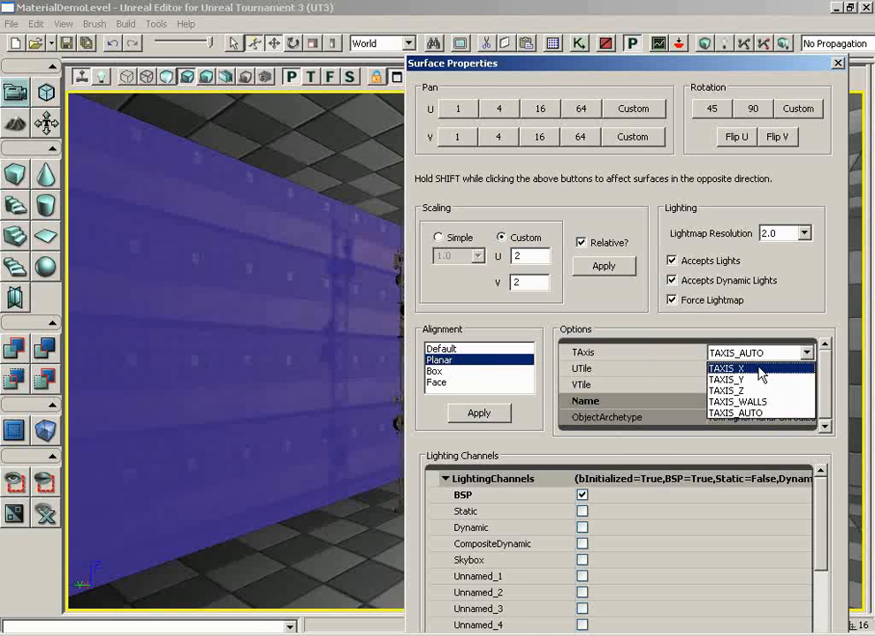
pyautogui.moveTo(763, 389)
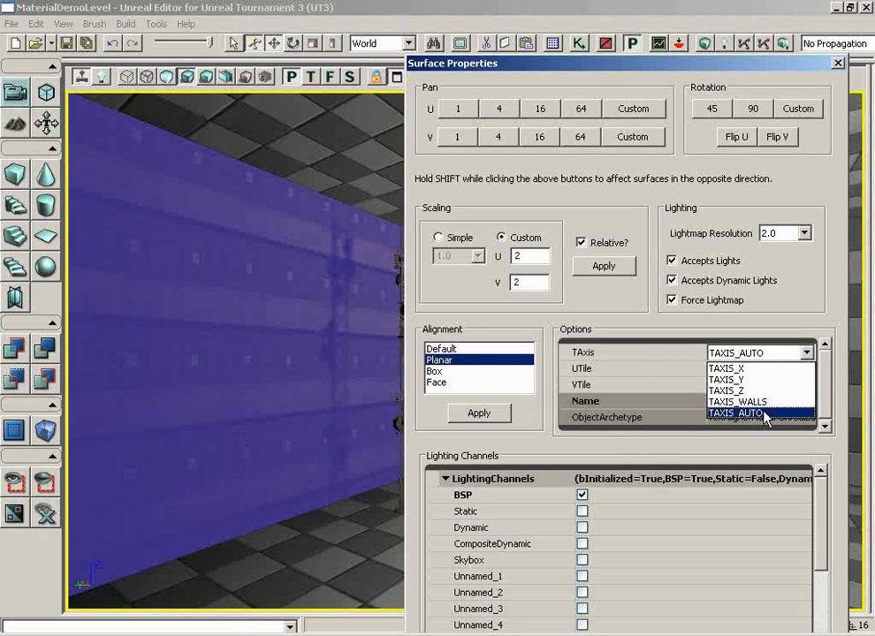
pyautogui.click(725, 413)
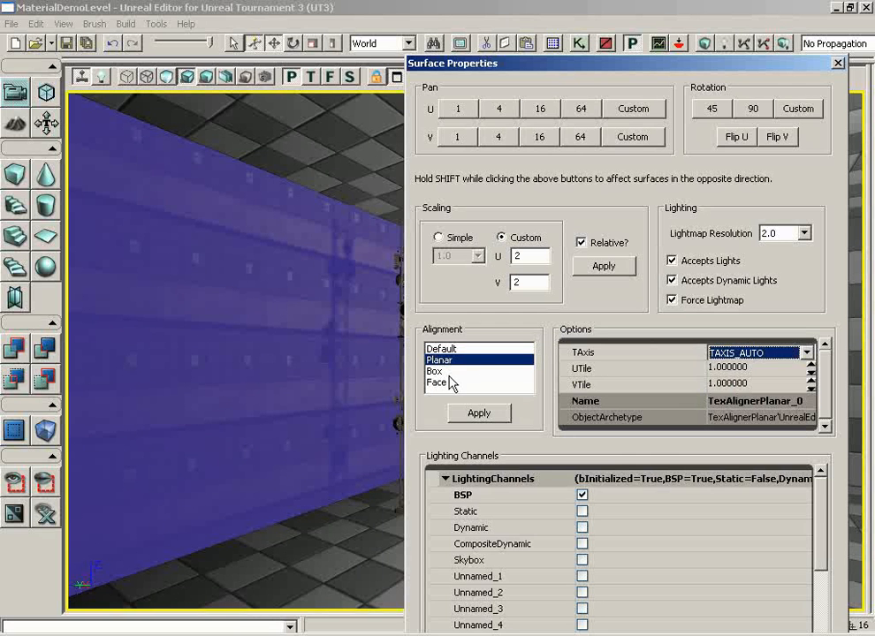
pyautogui.click(450, 371)
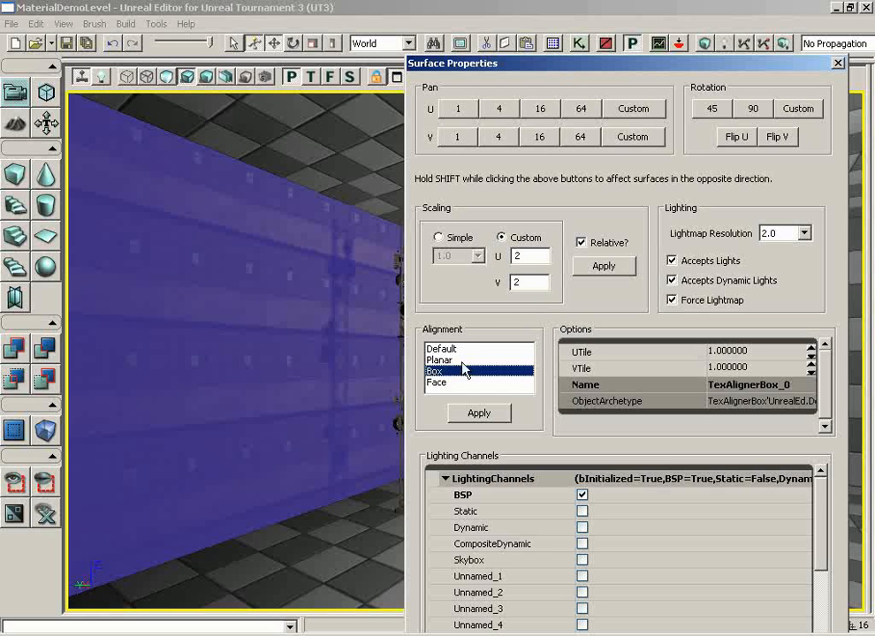
pyautogui.click(437, 383)
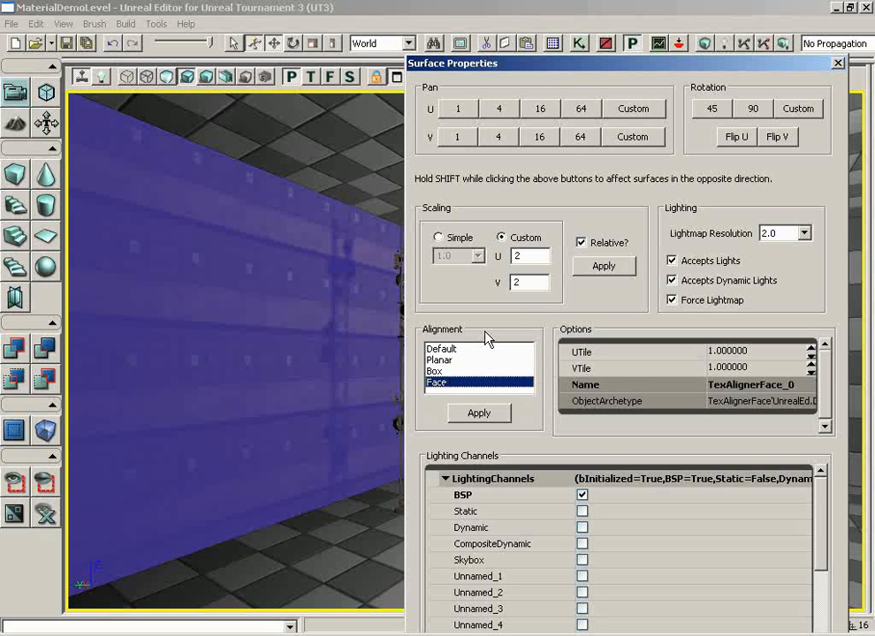
pyautogui.moveTo(498, 334)
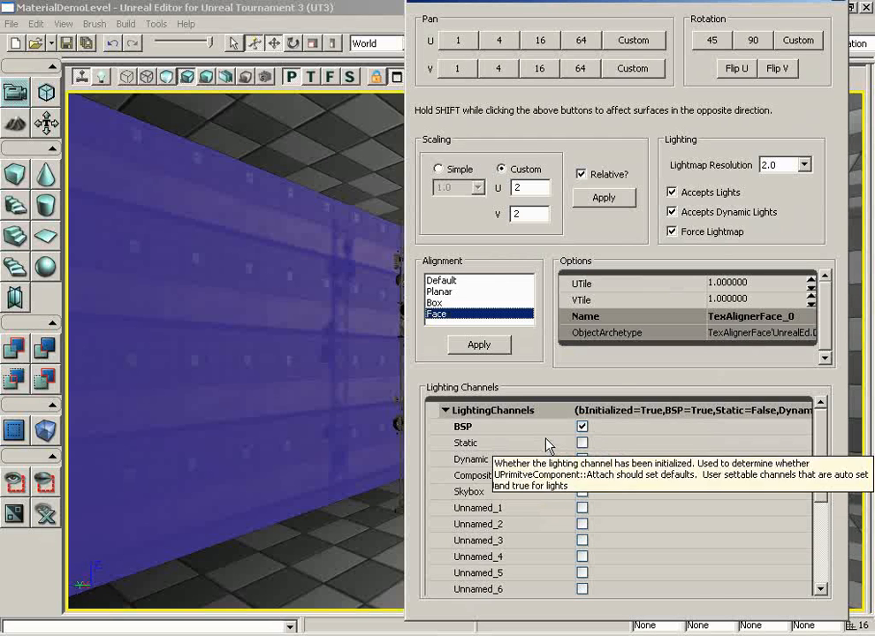
pyautogui.moveTo(605, 366)
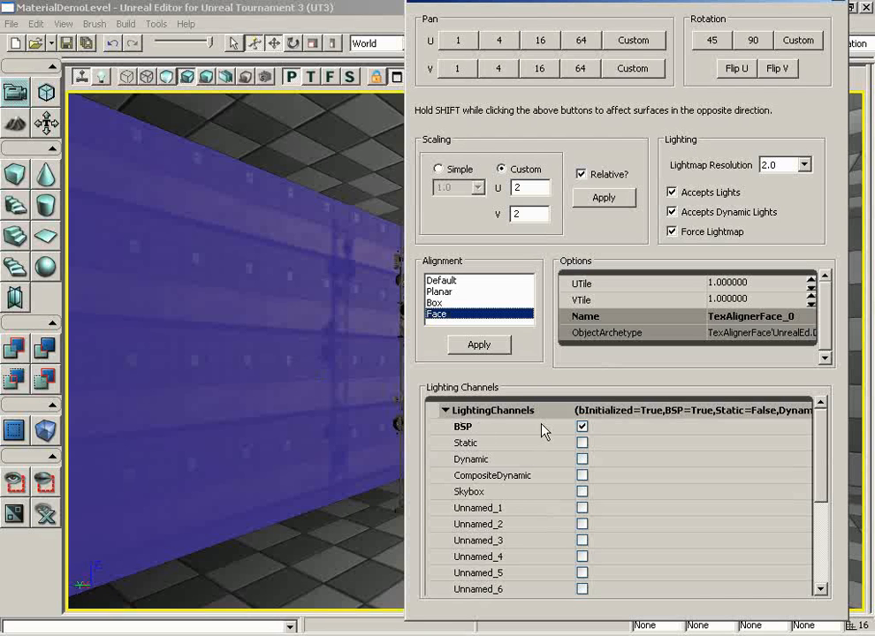
pyautogui.moveTo(619, 544)
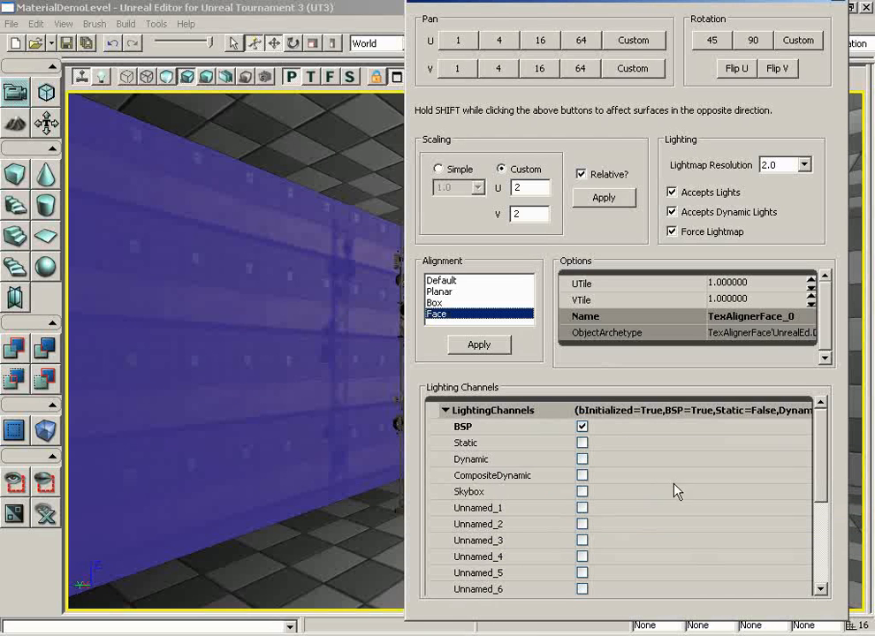
pyautogui.click(582, 459)
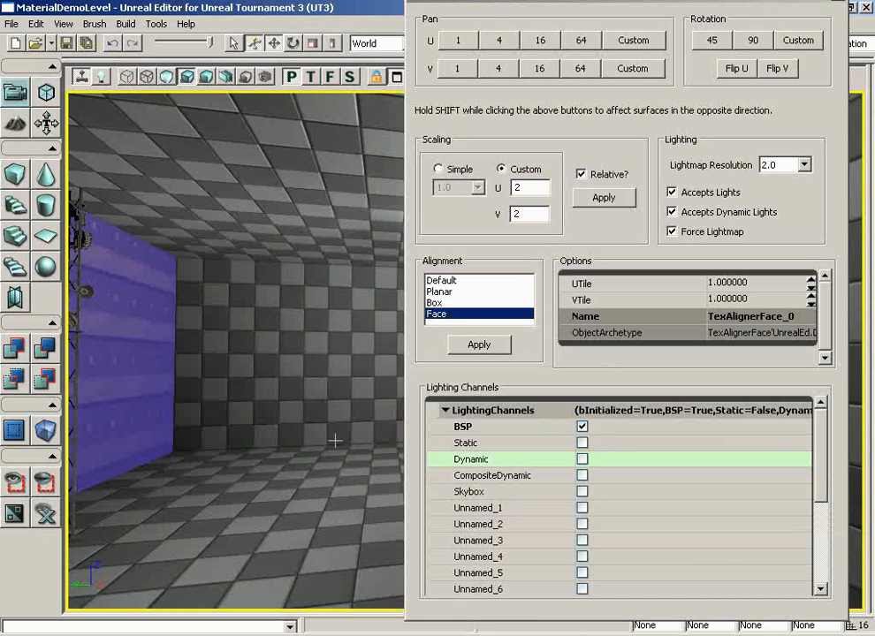
pyautogui.moveTo(583, 515)
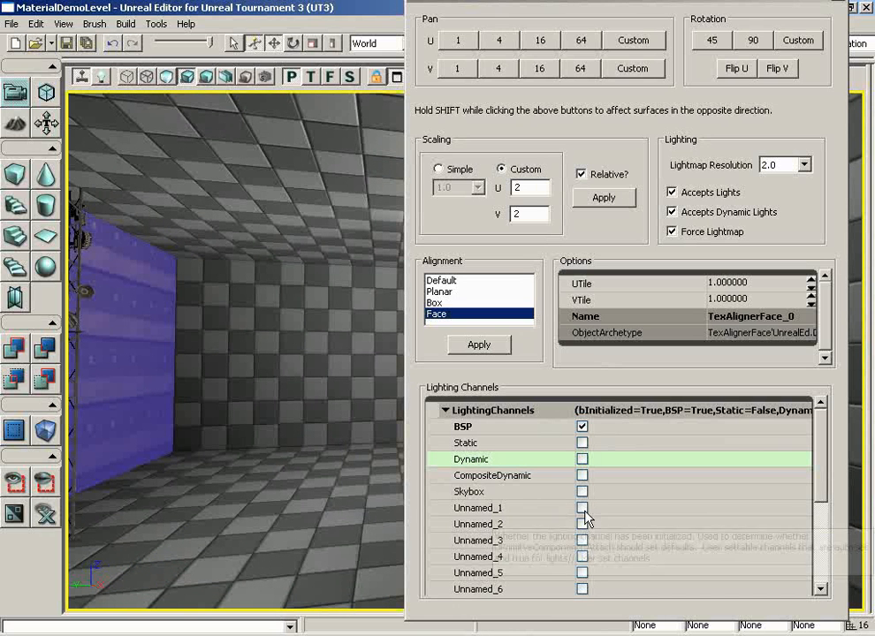
pyautogui.click(582, 508)
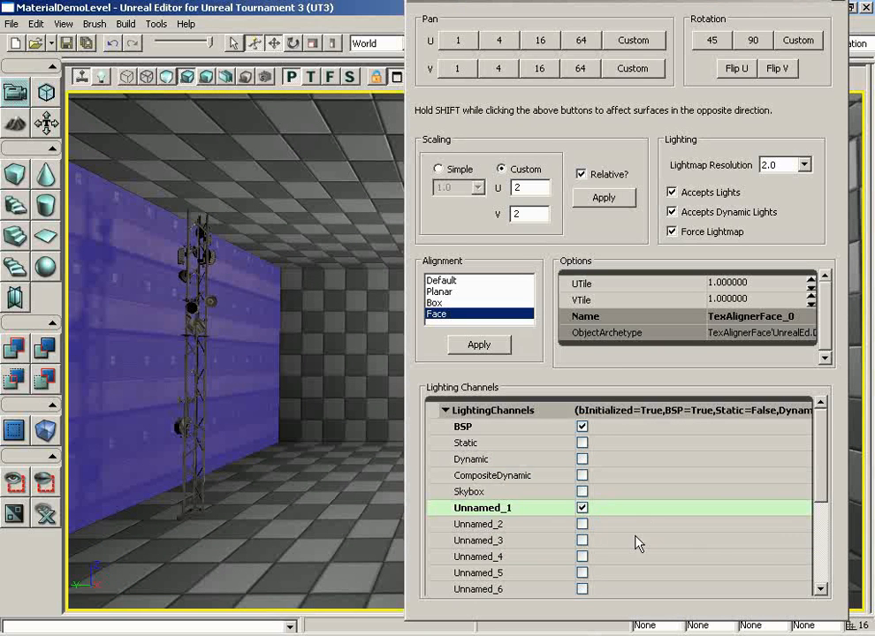
pyautogui.scroll(-3)
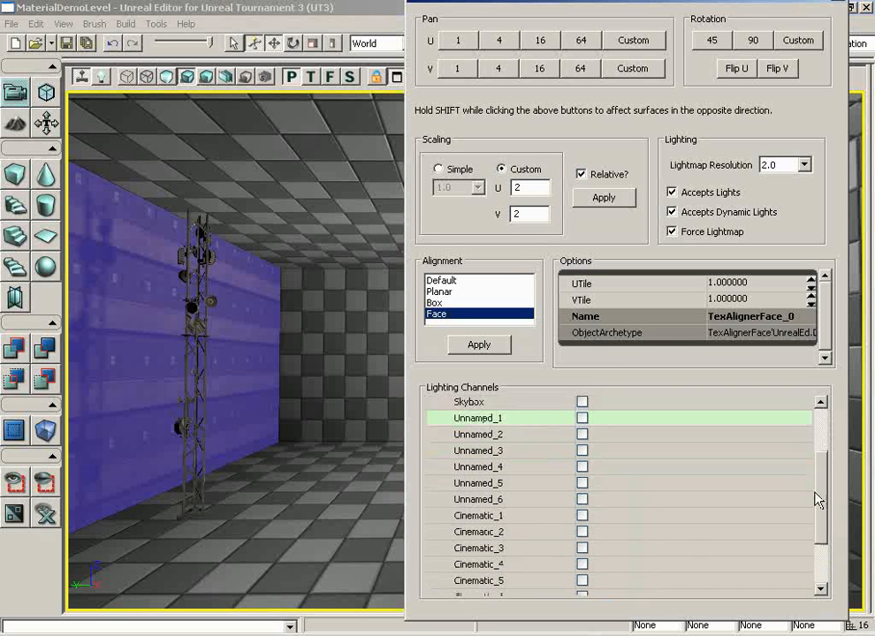
pyautogui.click(437, 410)
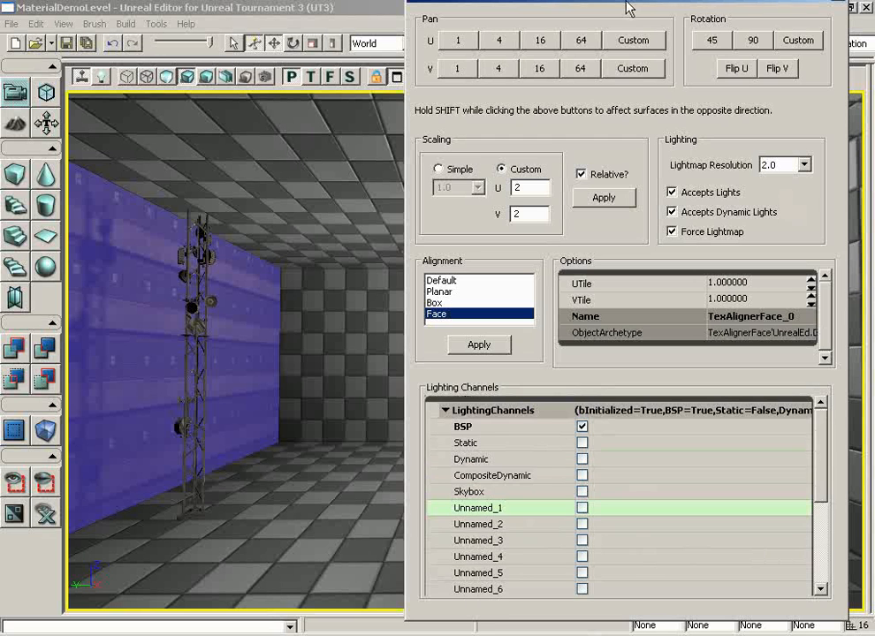
pyautogui.moveTo(627, 9); pyautogui.dragTo(617, 19)
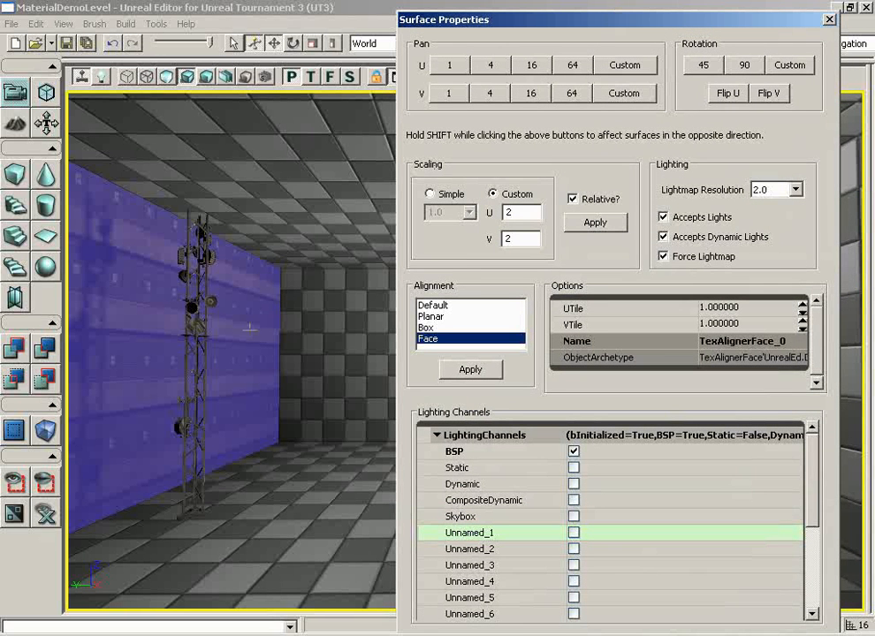
pyautogui.moveTo(250, 331)
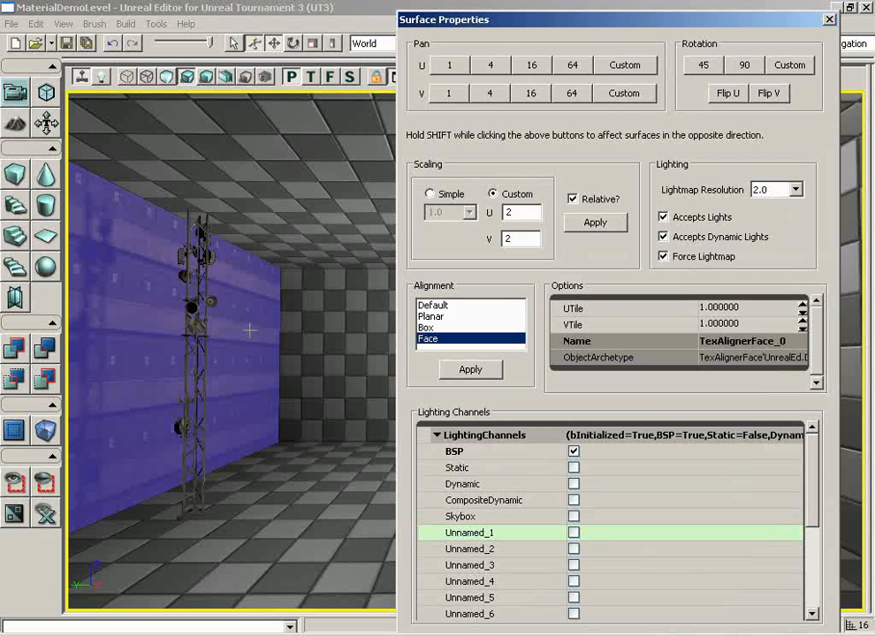